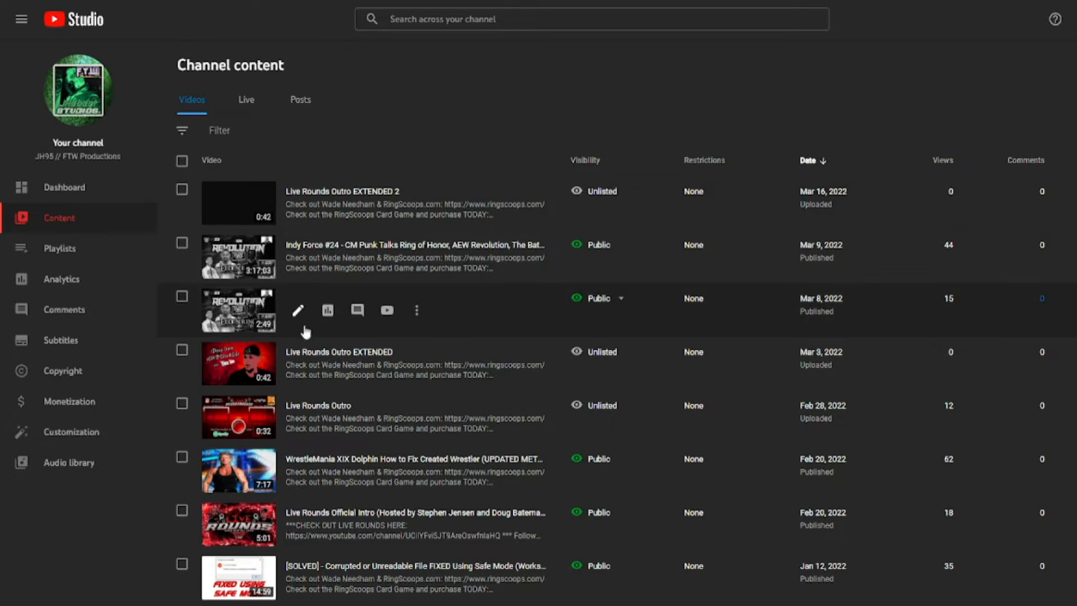
mouse_move(248, 376)
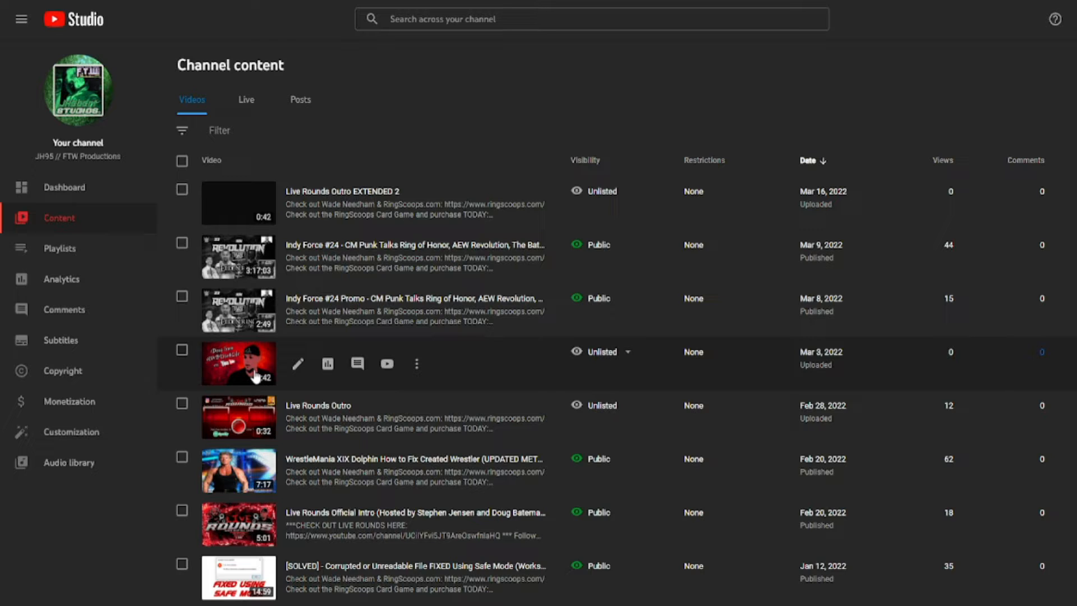
Open the Live Rounds Outro EXTENDED video's details page
left_click(297, 364)
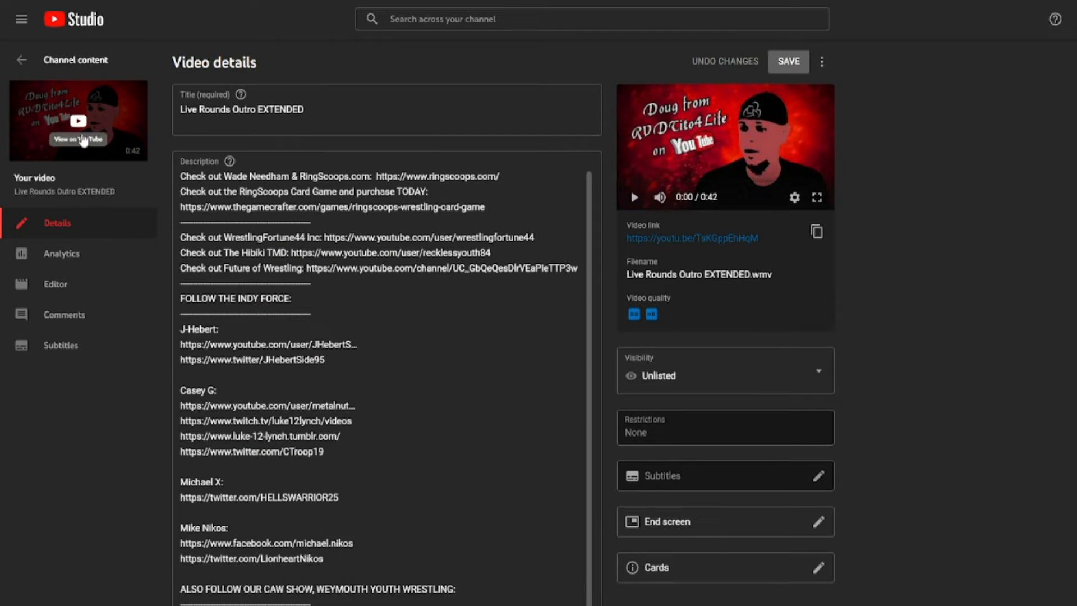
mouse_move(82, 123)
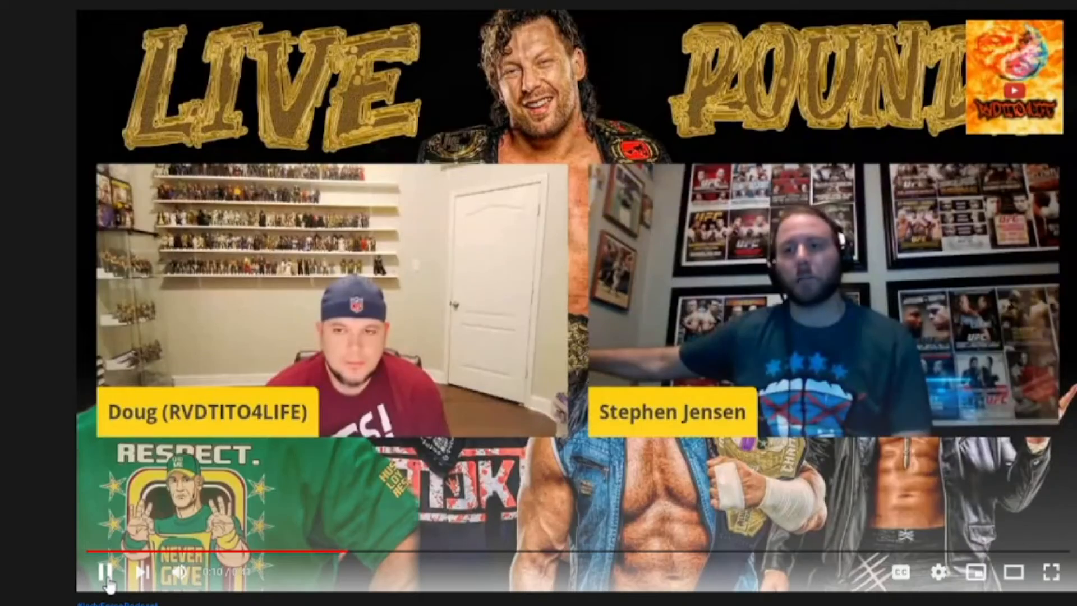
Open the End screen editor for the Live Rounds outro
left_click(962, 547)
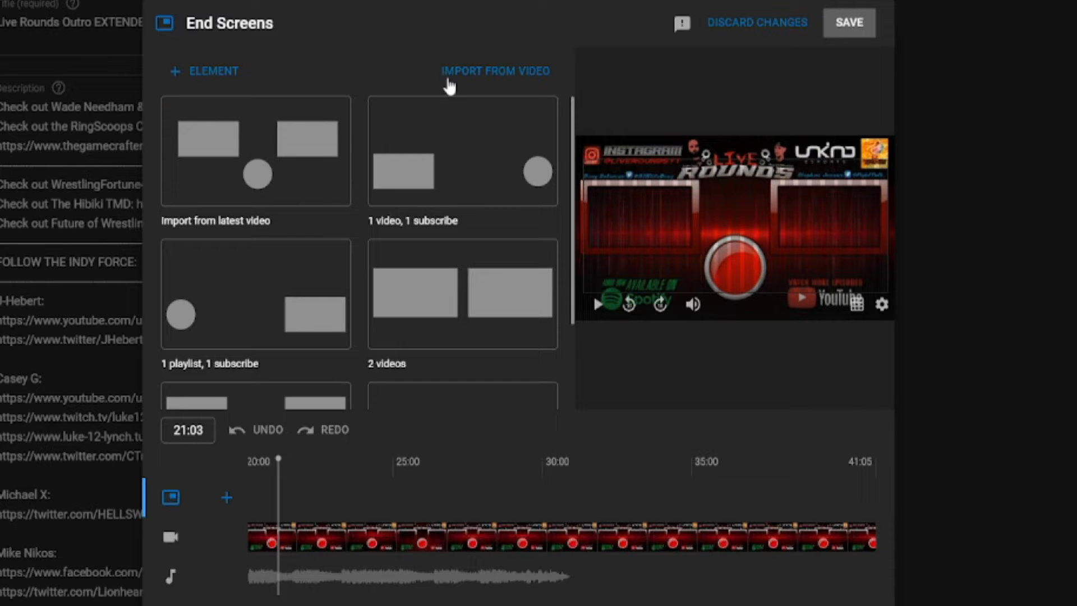
Start importing end screen elements from another video
left_click(495, 71)
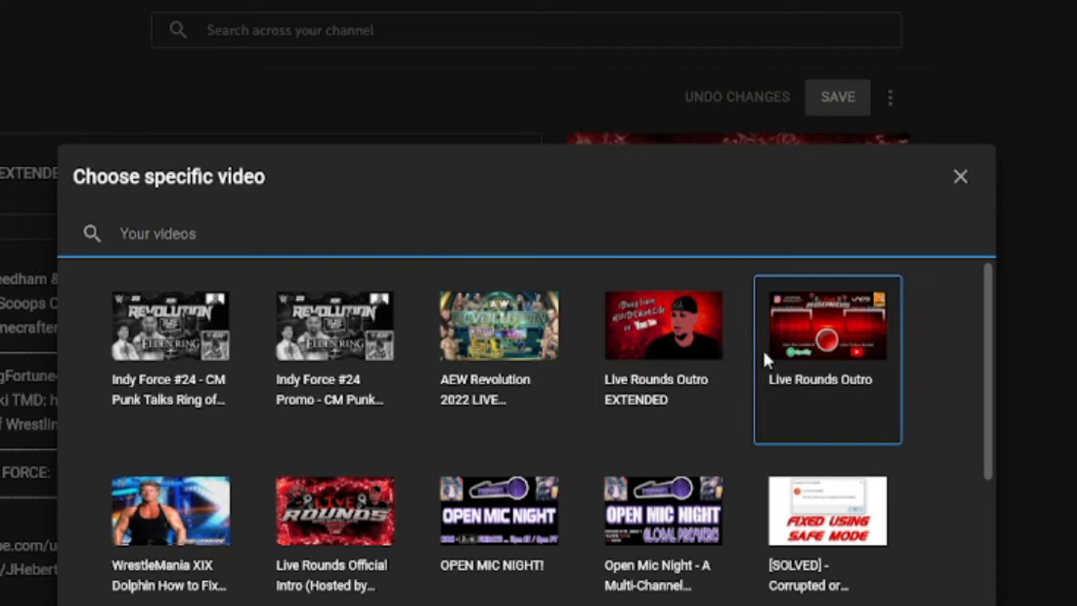
mouse_move(850, 370)
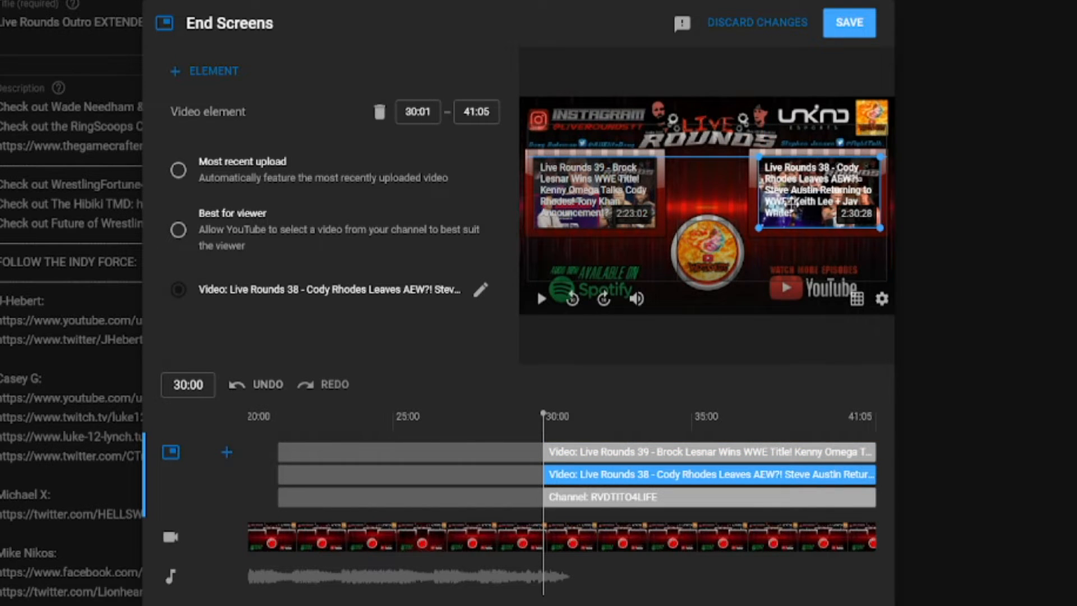
left_click(710, 452)
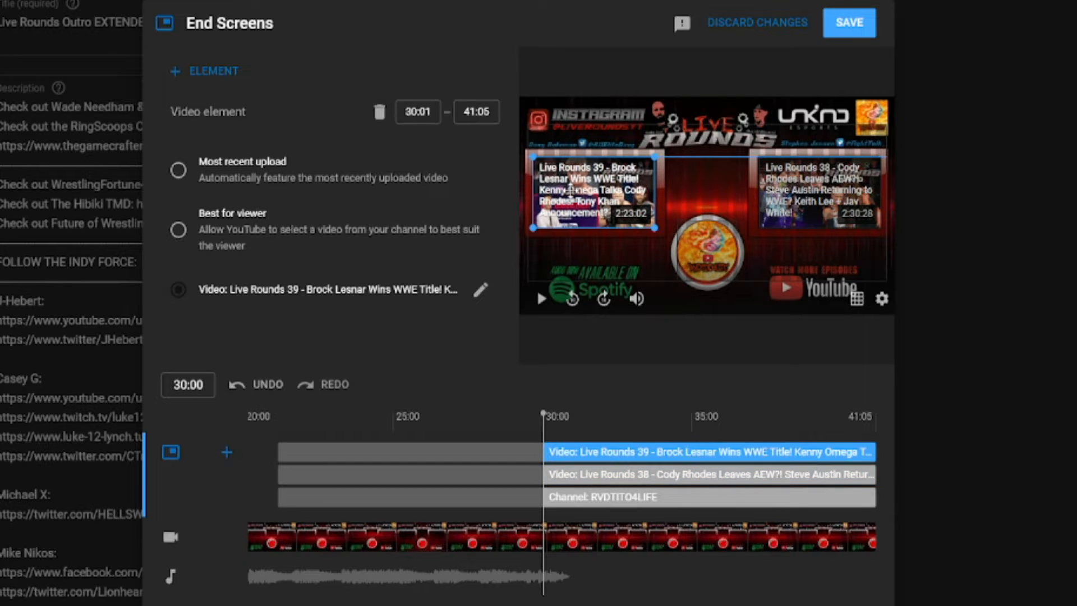
left_click(710, 474)
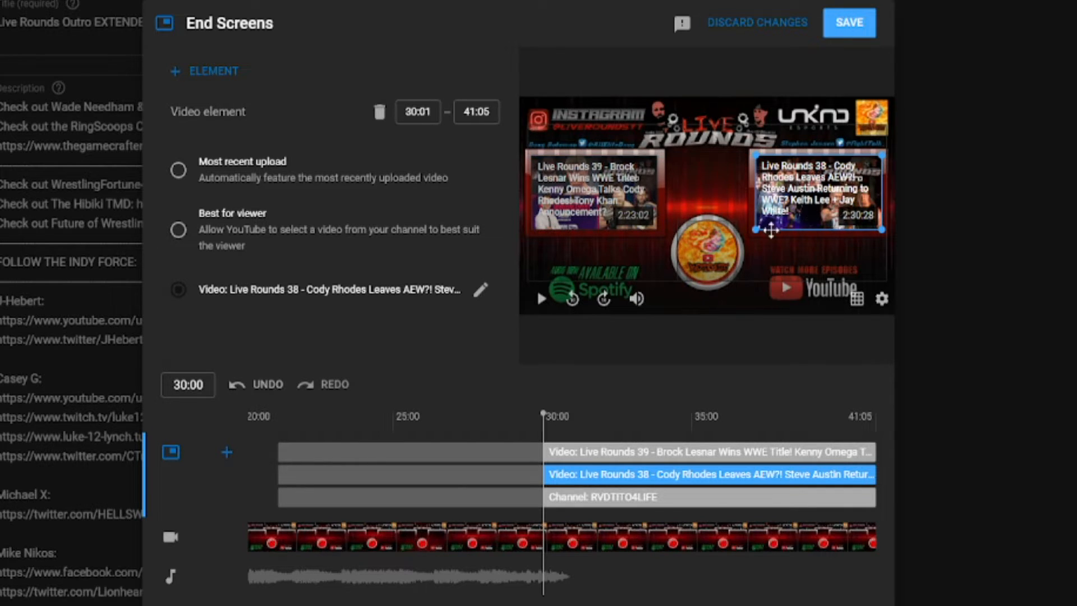
left_click(709, 497)
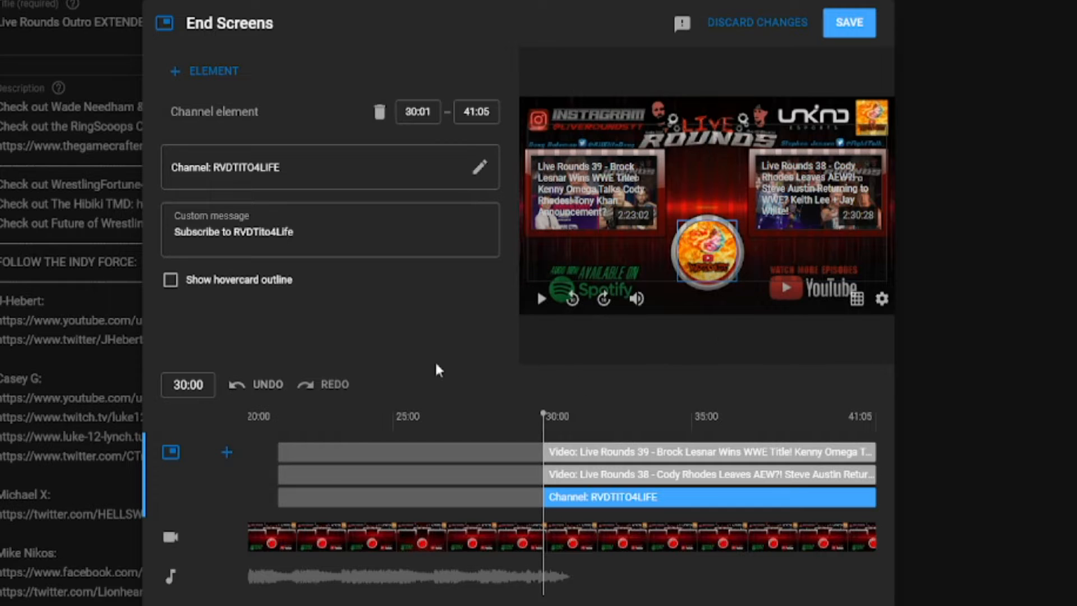
mouse_move(426, 366)
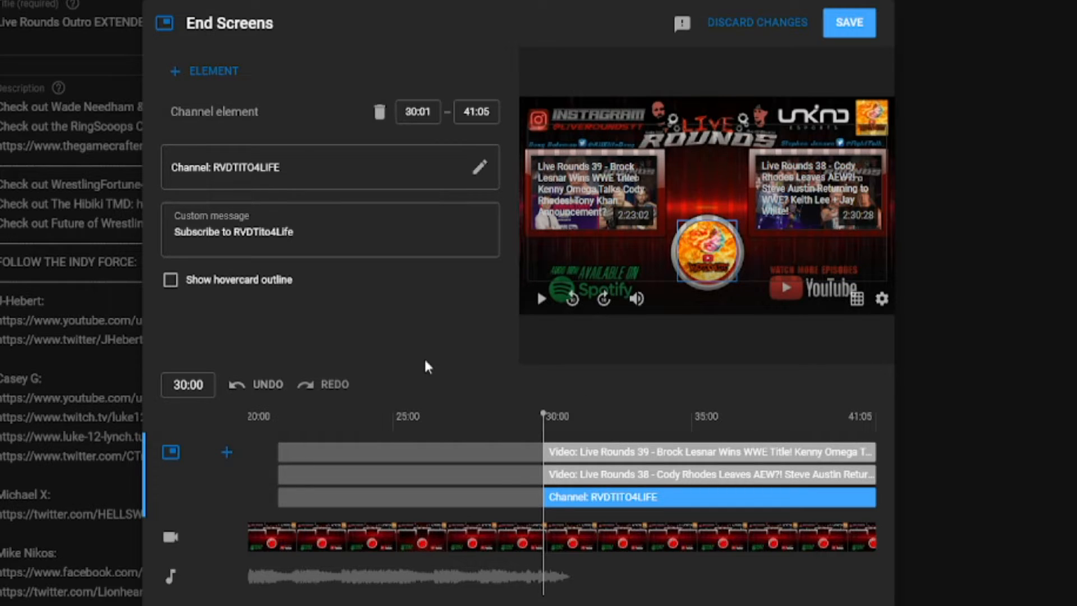
mouse_move(328, 276)
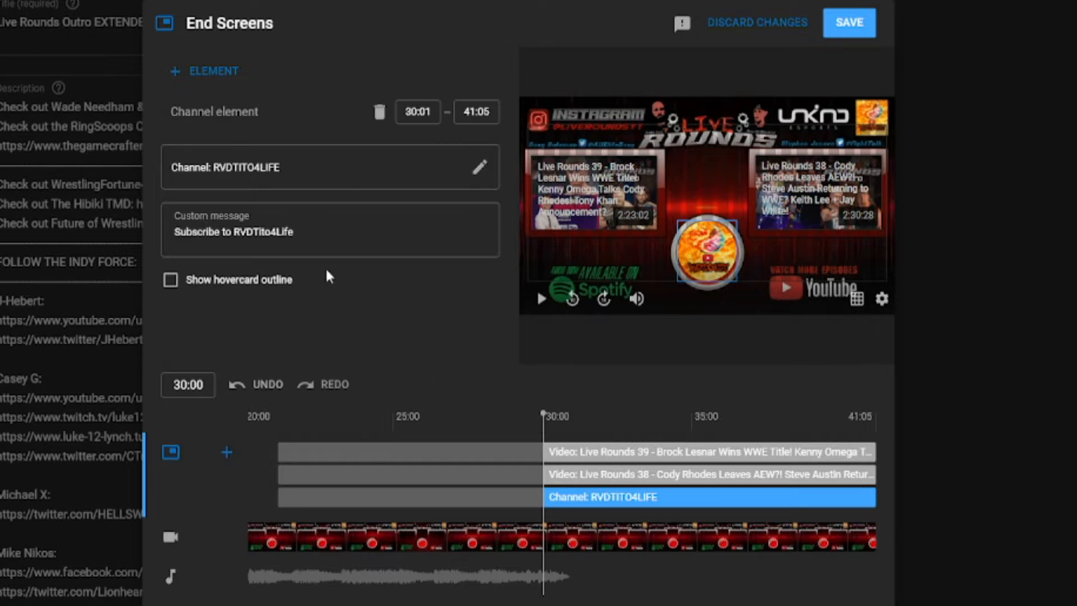
left_click(330, 230)
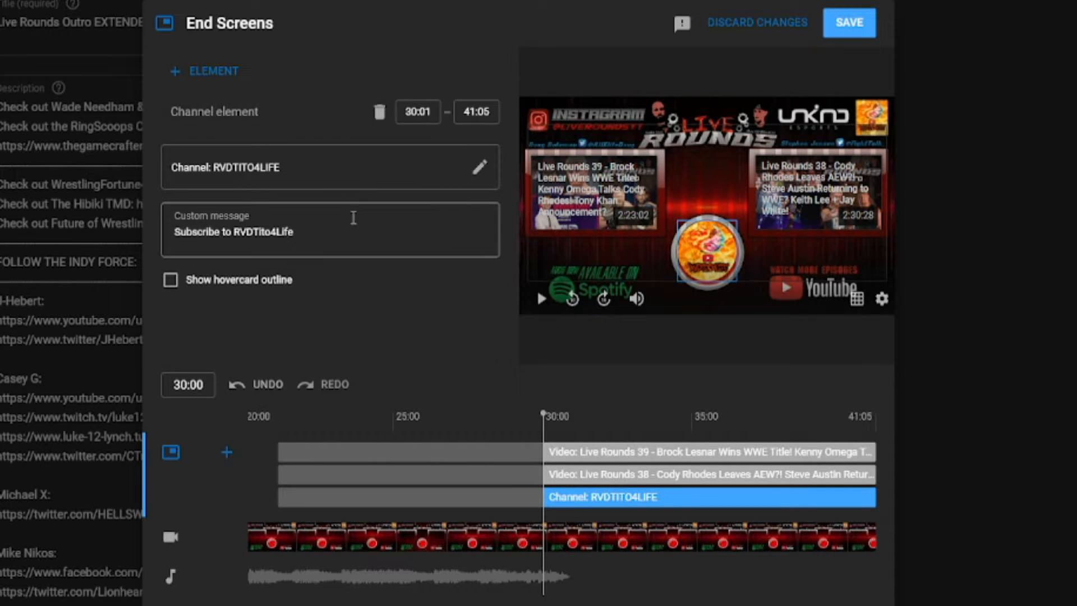
left_click(710, 452)
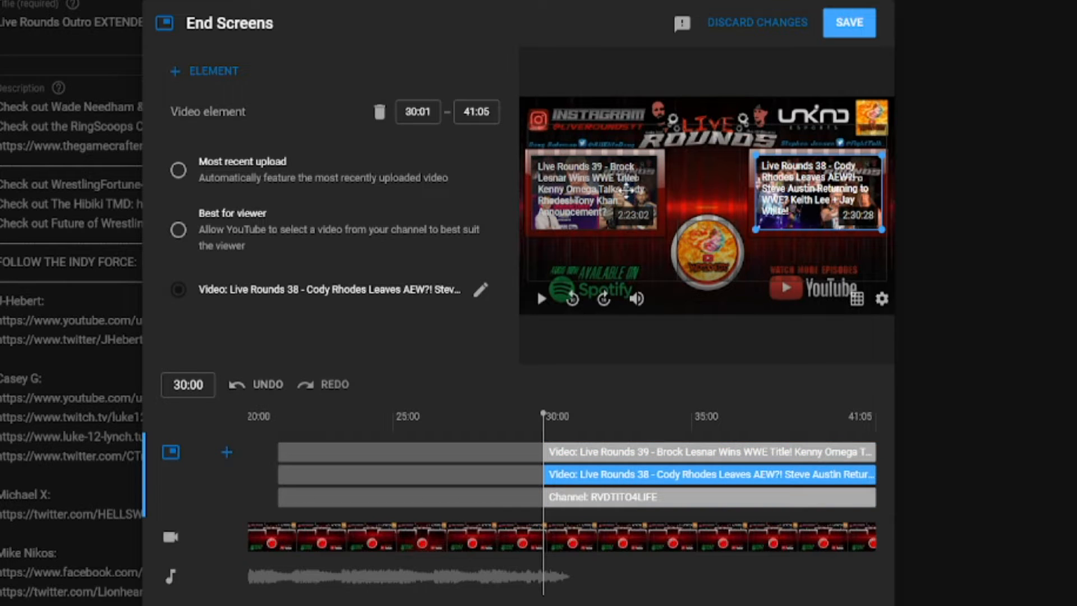
left_click(711, 452)
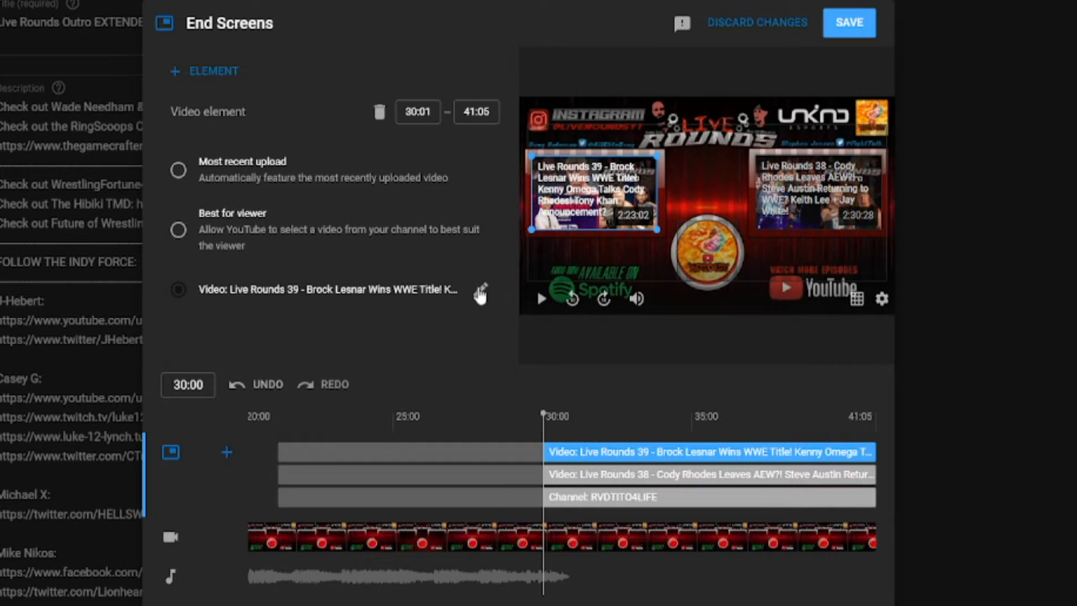
Replace the first video element with Live Rounds 42, searching 'livbs 41'
left_click(481, 290)
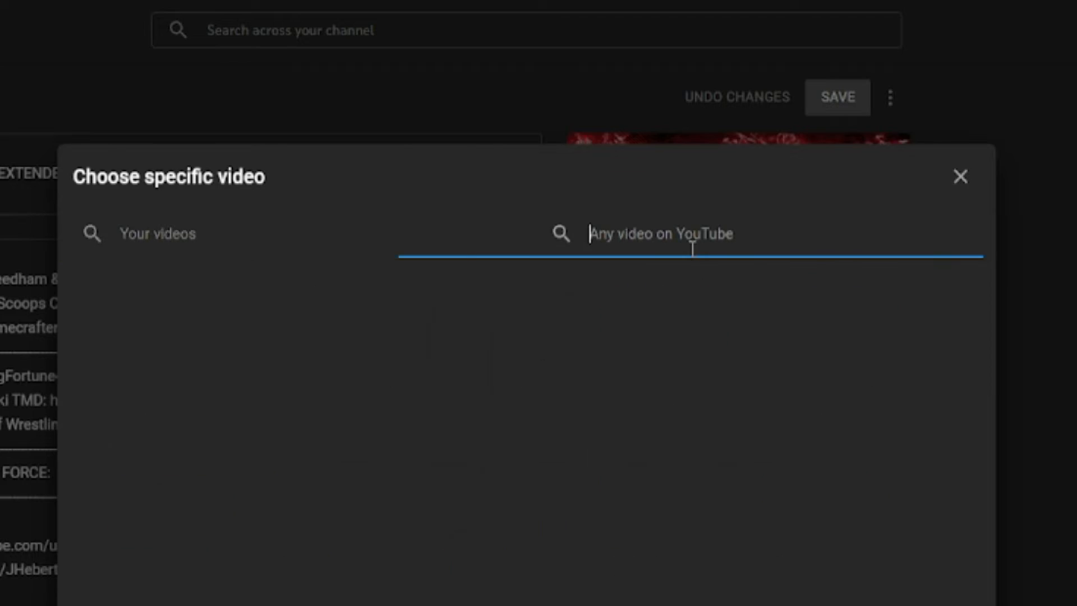
mouse_move(689, 236)
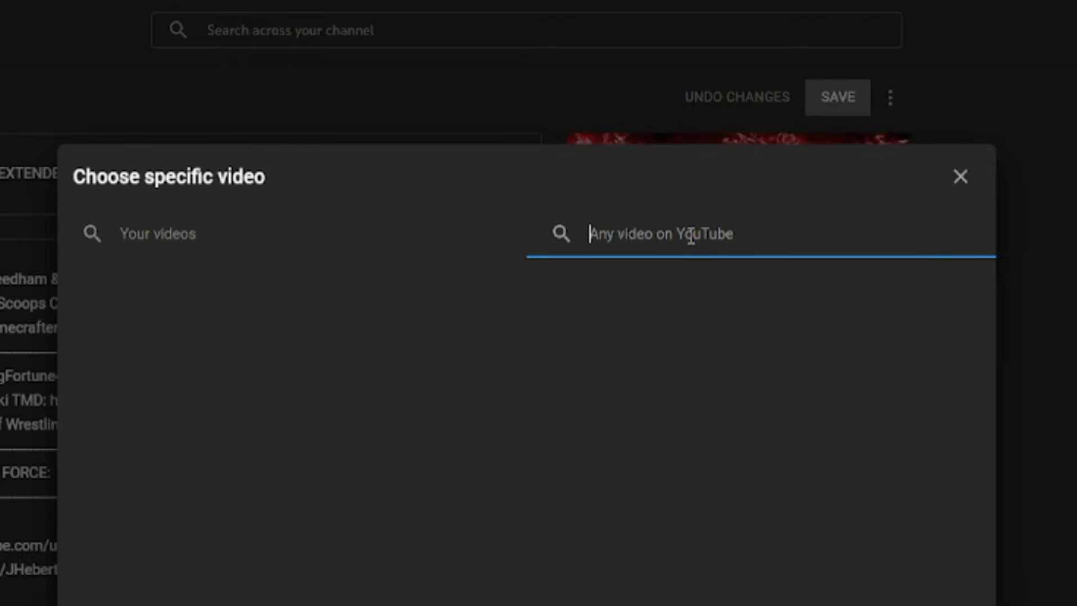
type("livb")
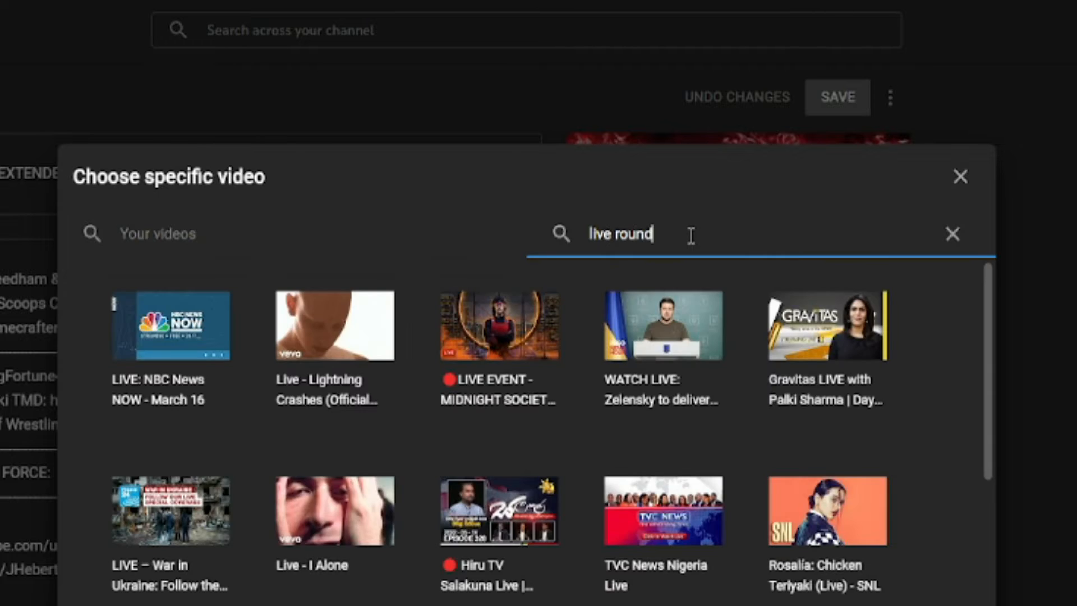
type("s 4")
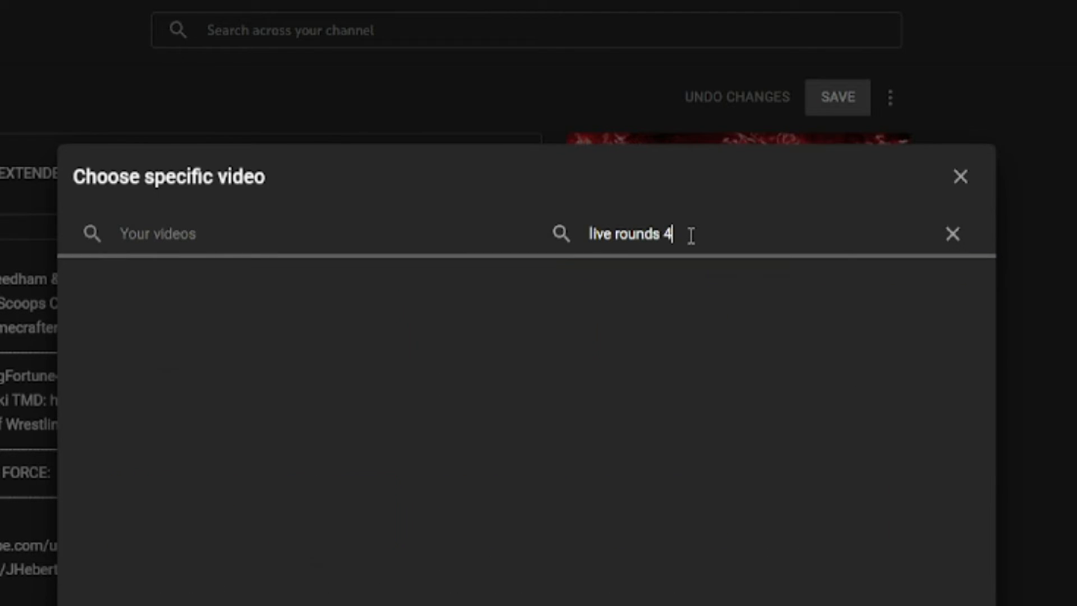
type("1")
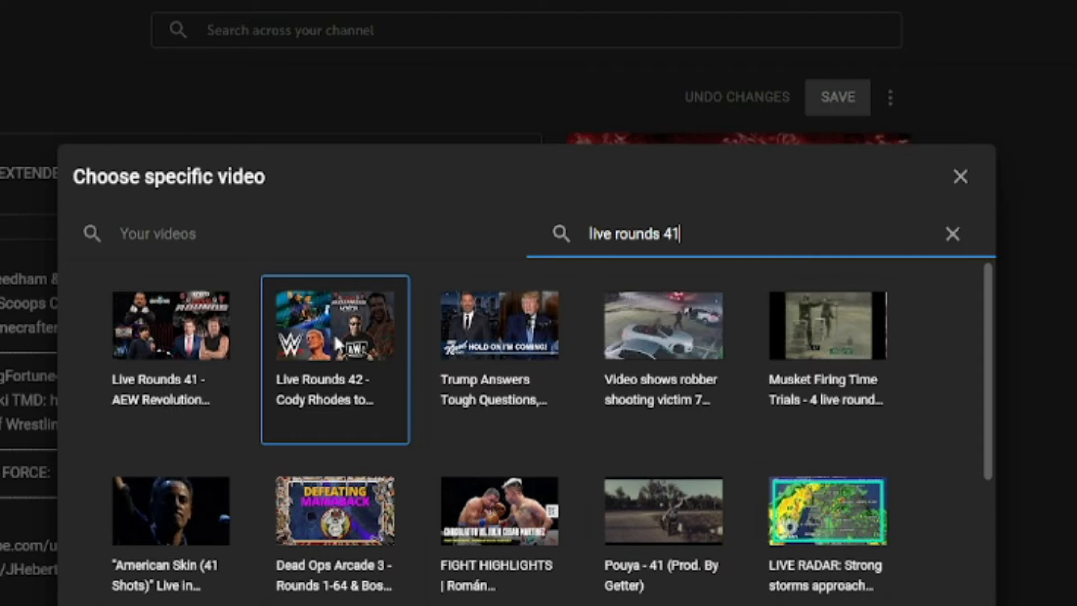
left_click(334, 325)
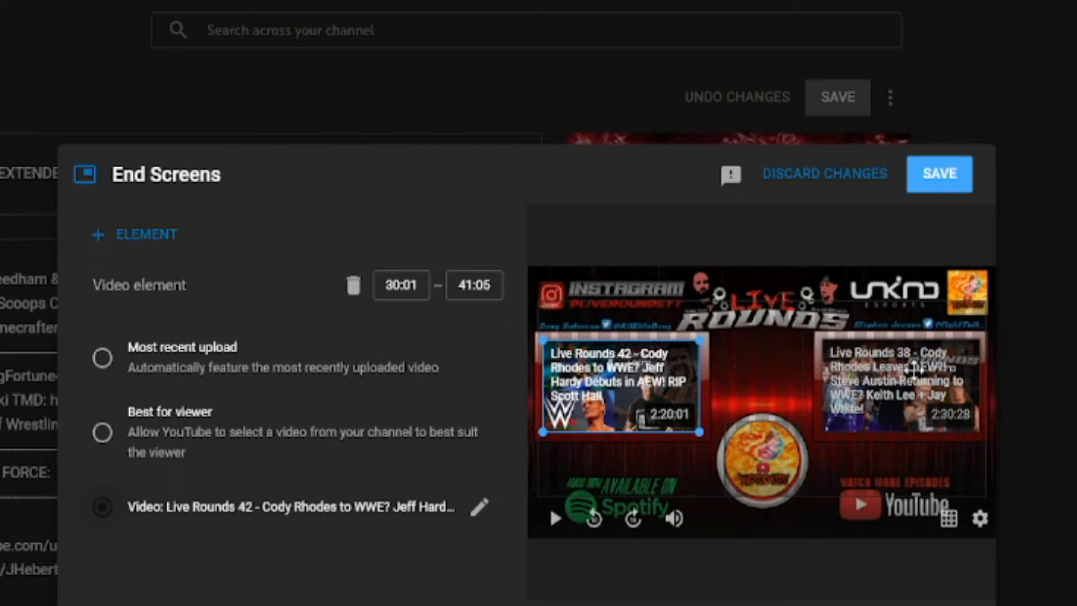
Select the Live Rounds 38 element and search 'live rounds 41' to replace it
left_click(900, 384)
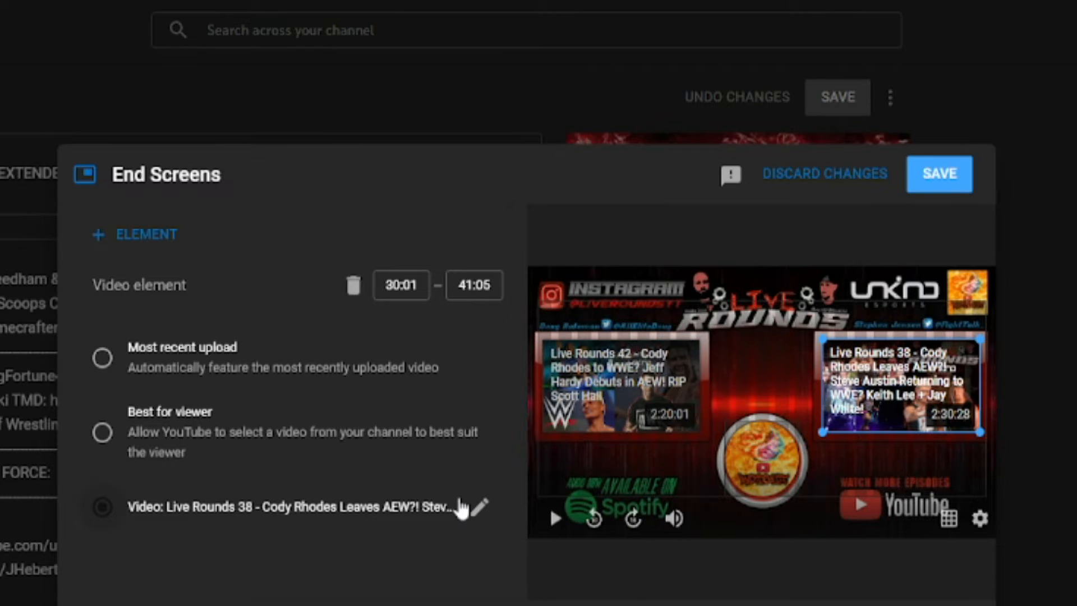
left_click(474, 507)
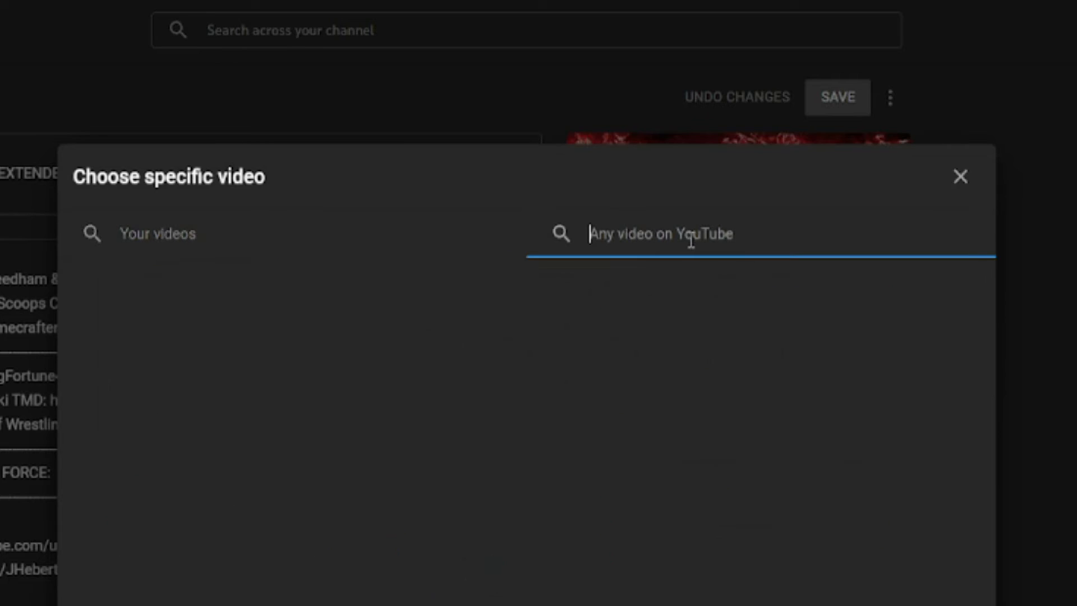
type("live")
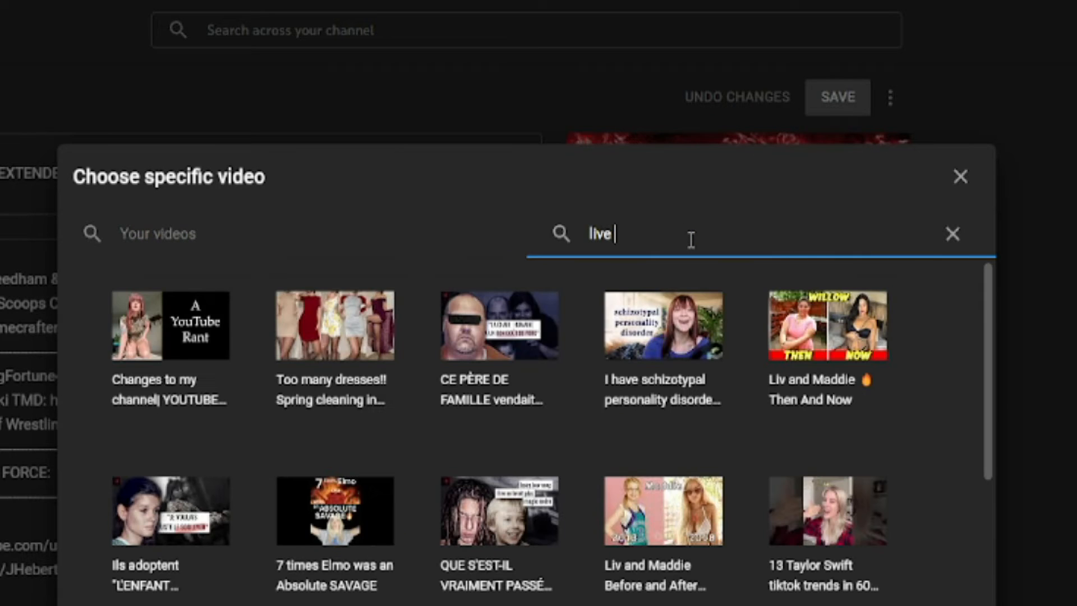
type("rounds 4")
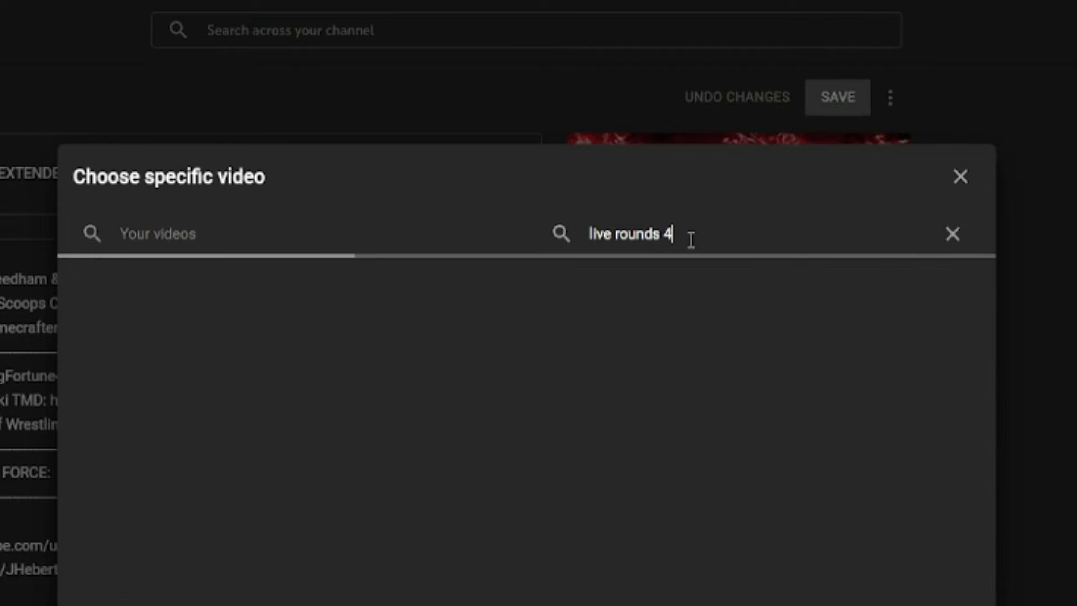
type("1")
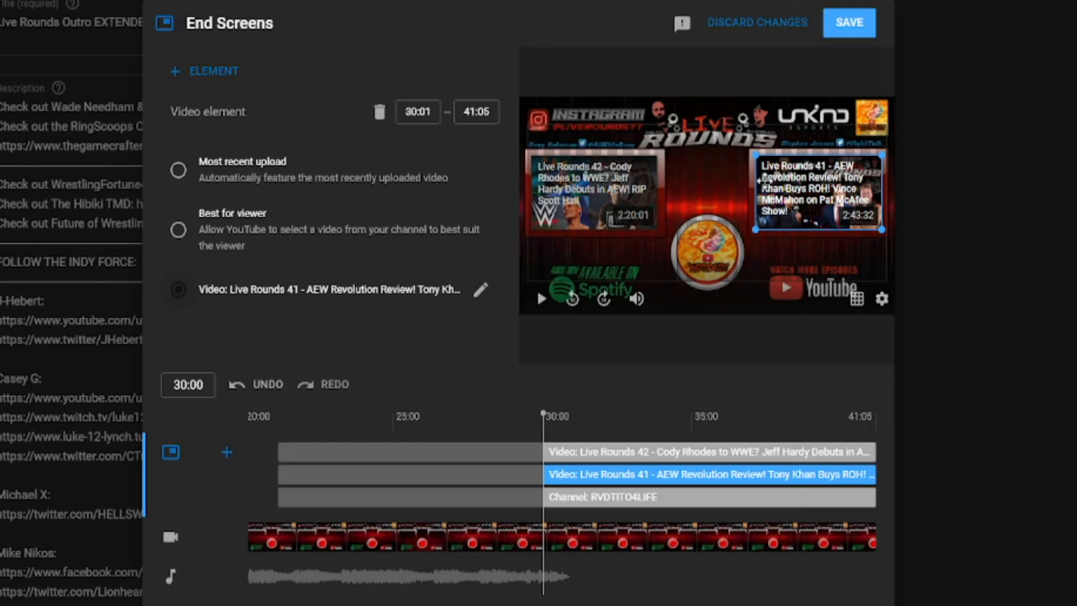
mouse_move(707, 245)
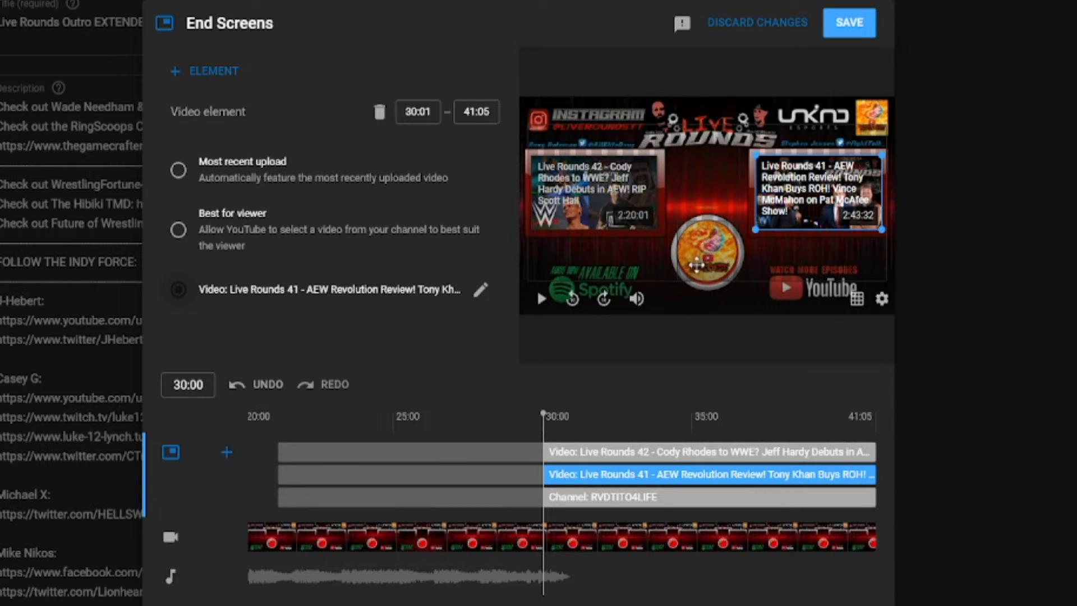
mouse_move(850, 21)
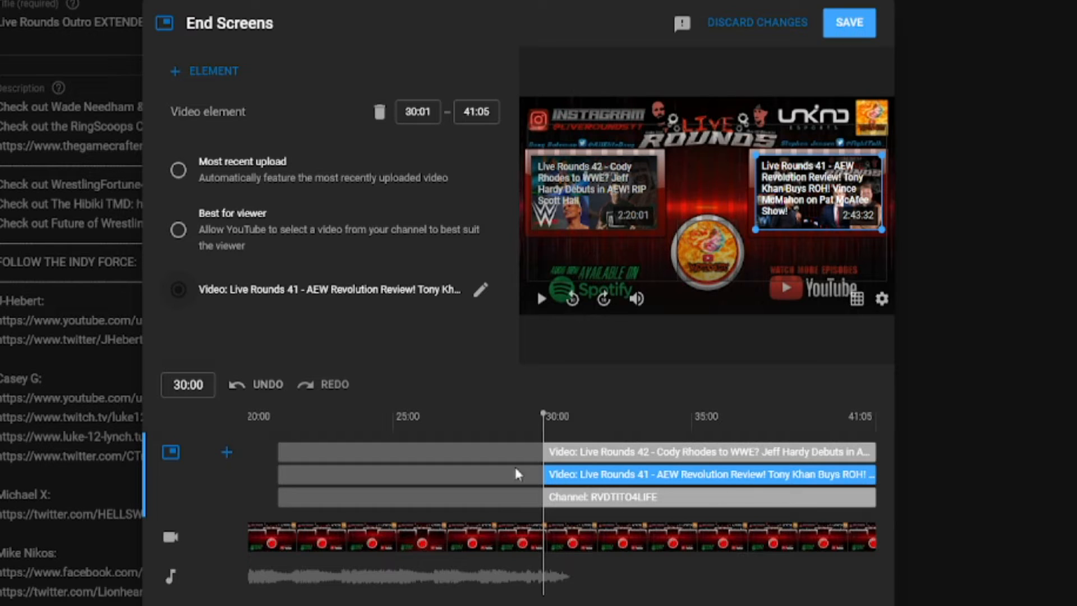
mouse_move(570, 441)
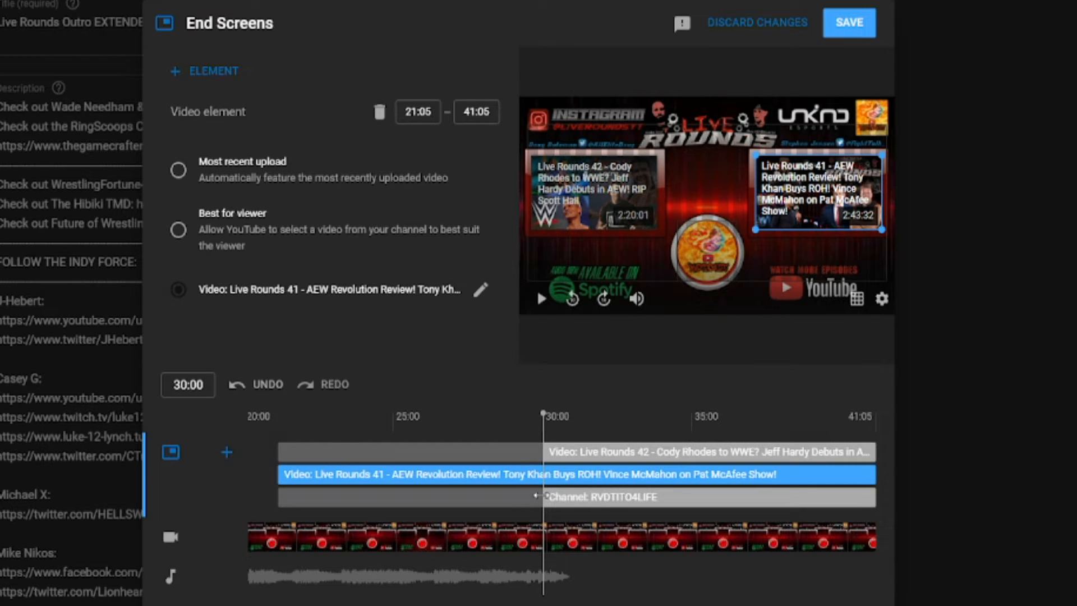
Select the Live Rounds 42 element and save the end screen
left_click(432, 497)
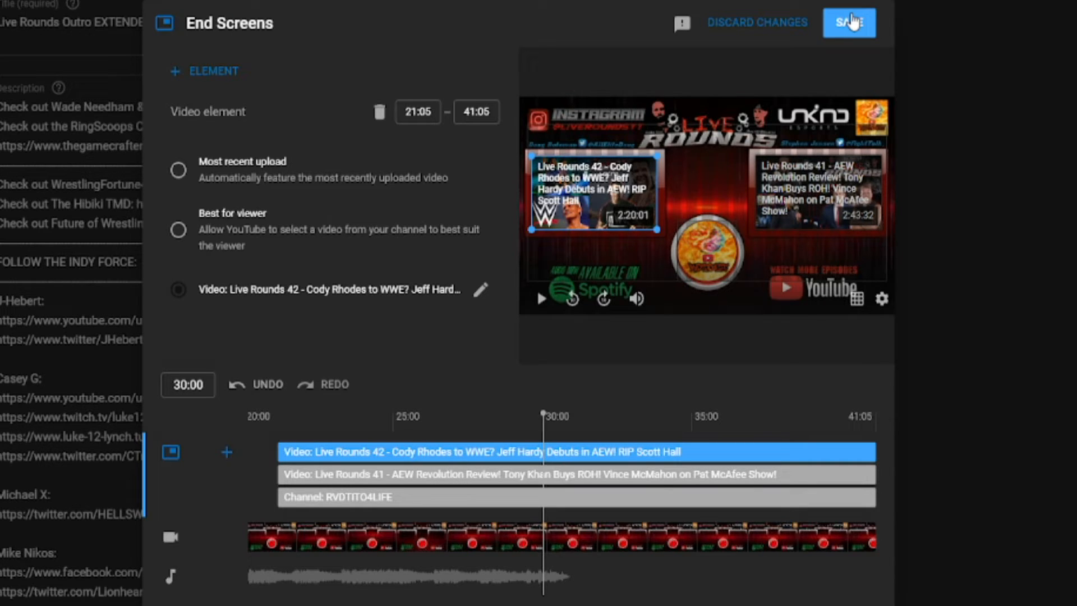
left_click(848, 22)
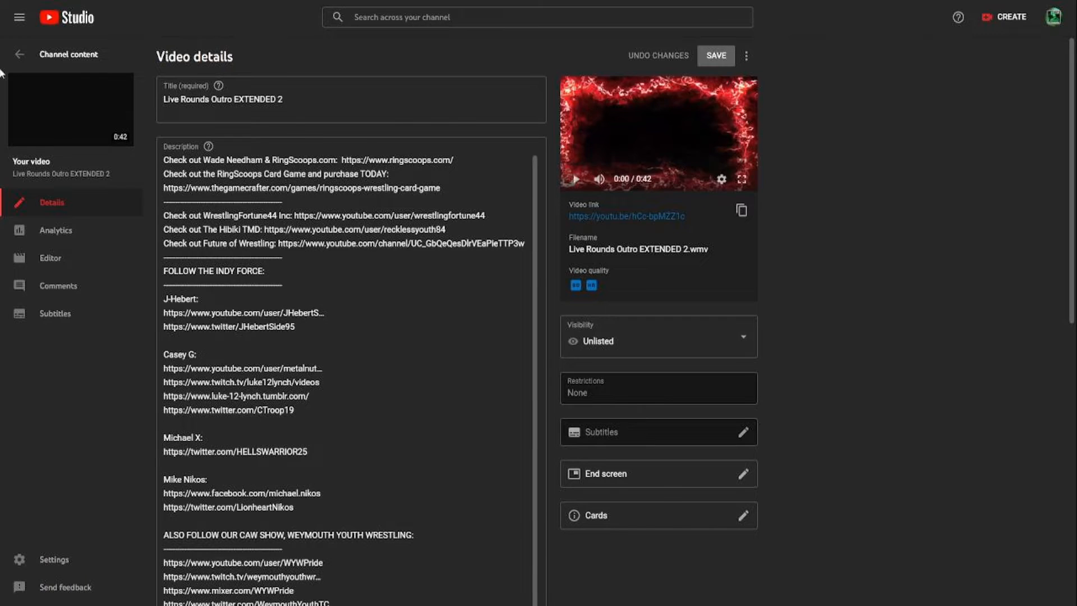
Reopen the Live Rounds Outro EXTENDED 2 end screen editor
left_click(743, 473)
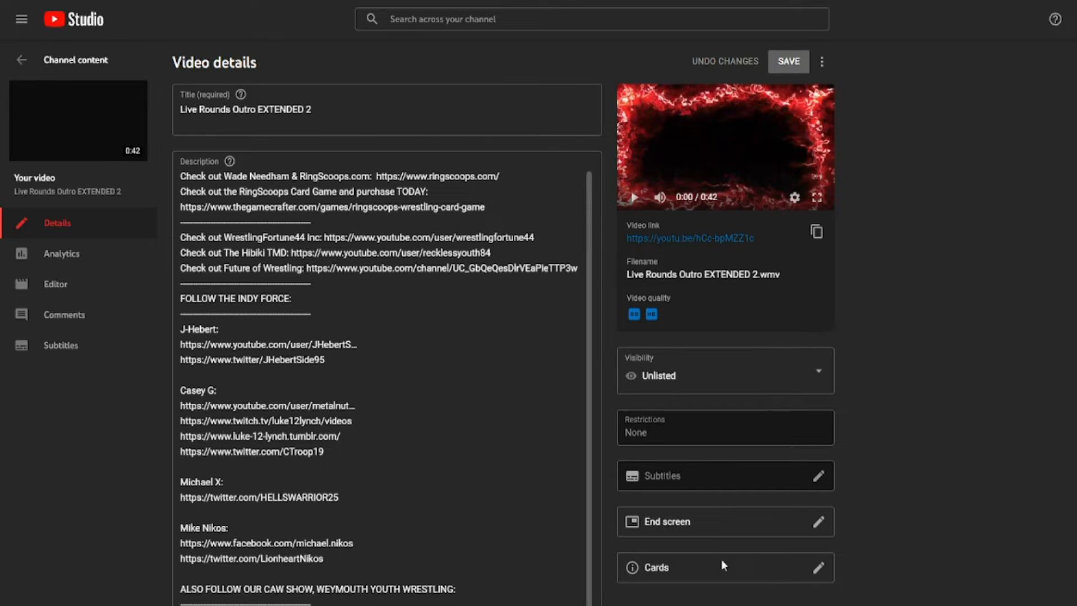
mouse_move(163, 125)
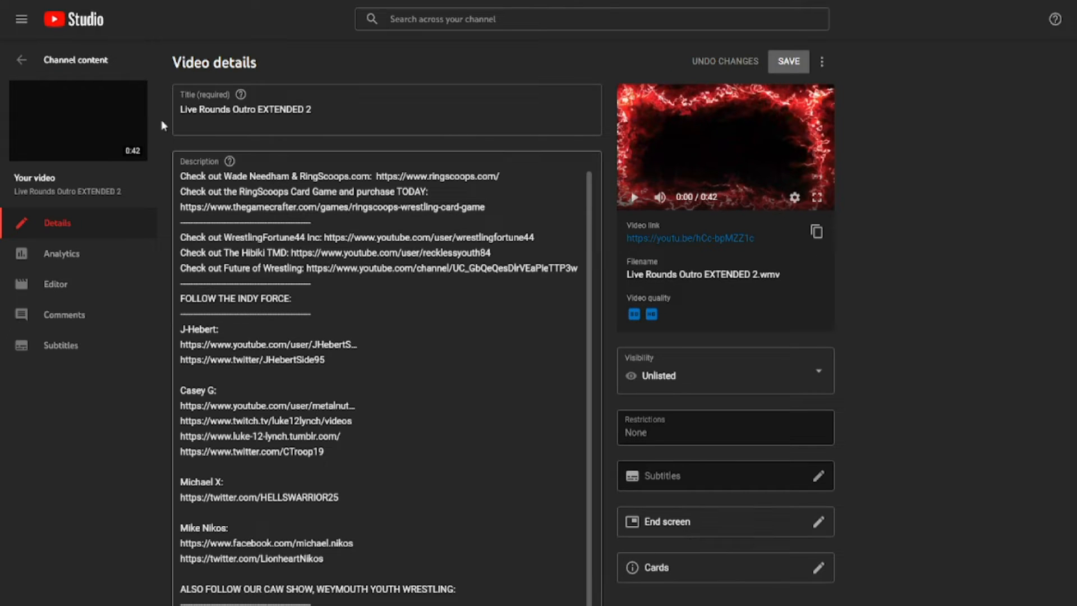
left_click(817, 521)
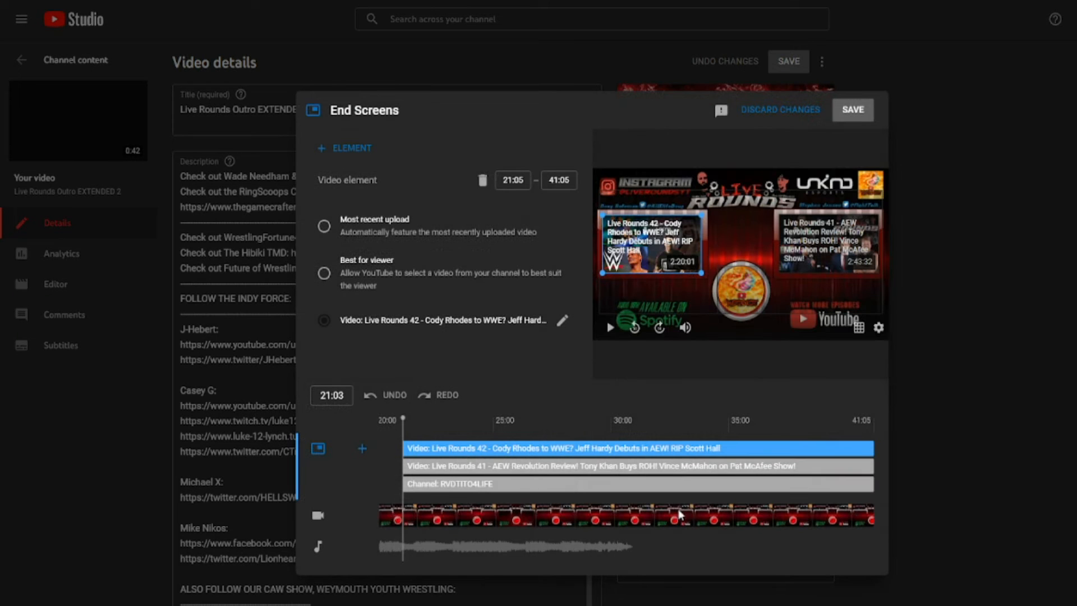
Browse the + Element menu's element types, then leave the outro's end screen
left_click(345, 148)
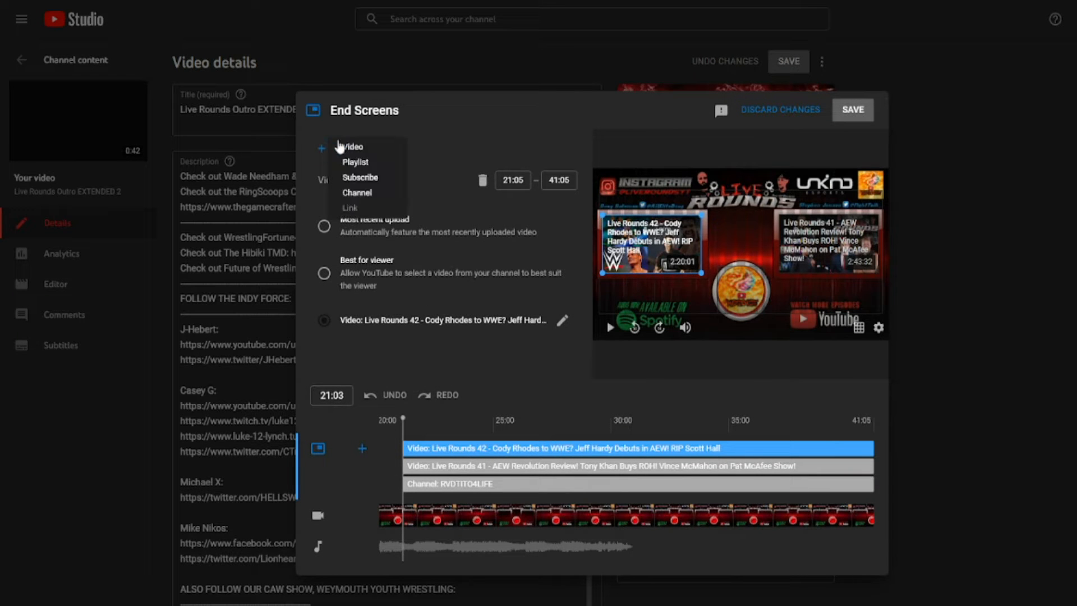
left_click(352, 146)
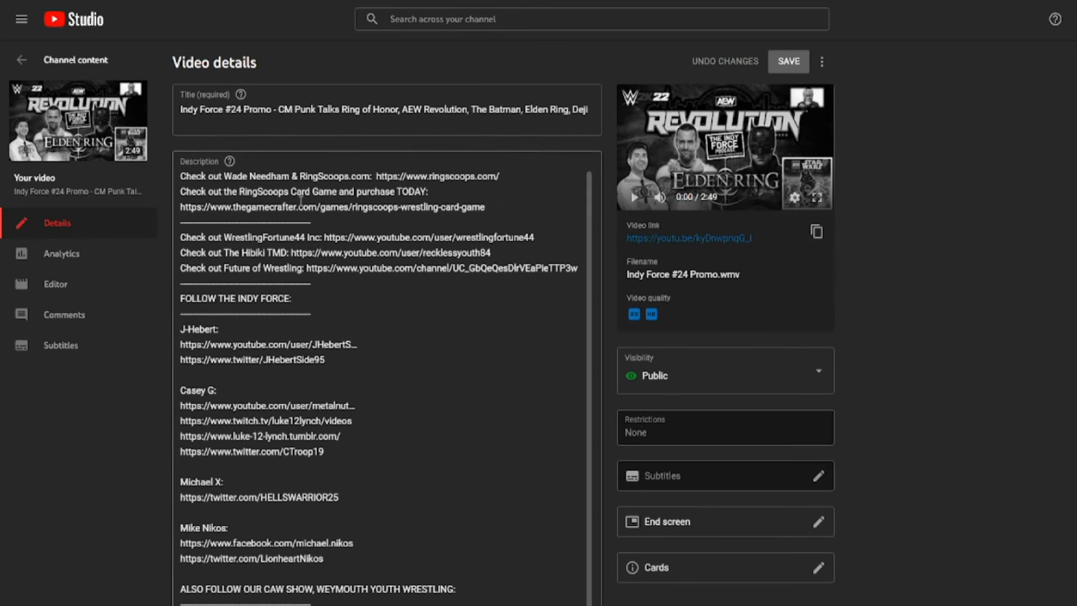
Apply the 'Import from latest video' template to the promo, then edit the Live Rounds 41 element
left_click(817, 521)
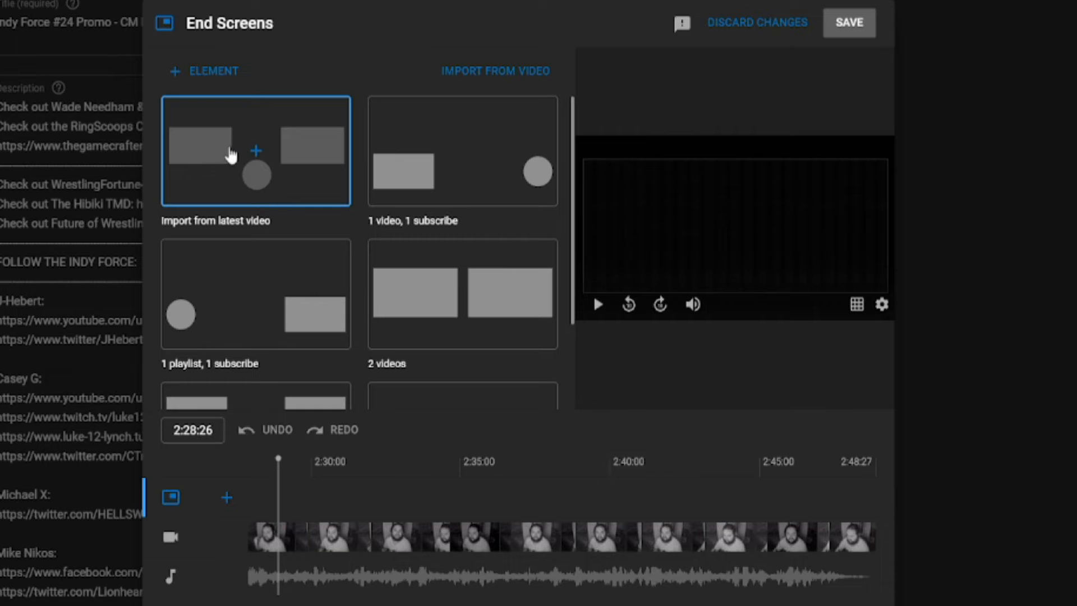
mouse_move(245, 201)
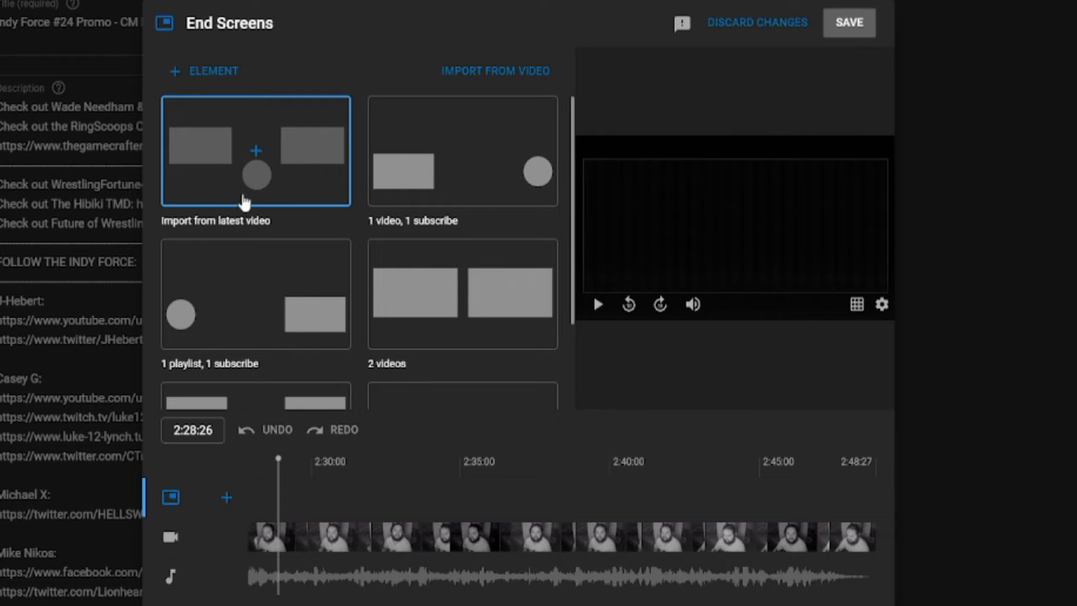
mouse_move(189, 146)
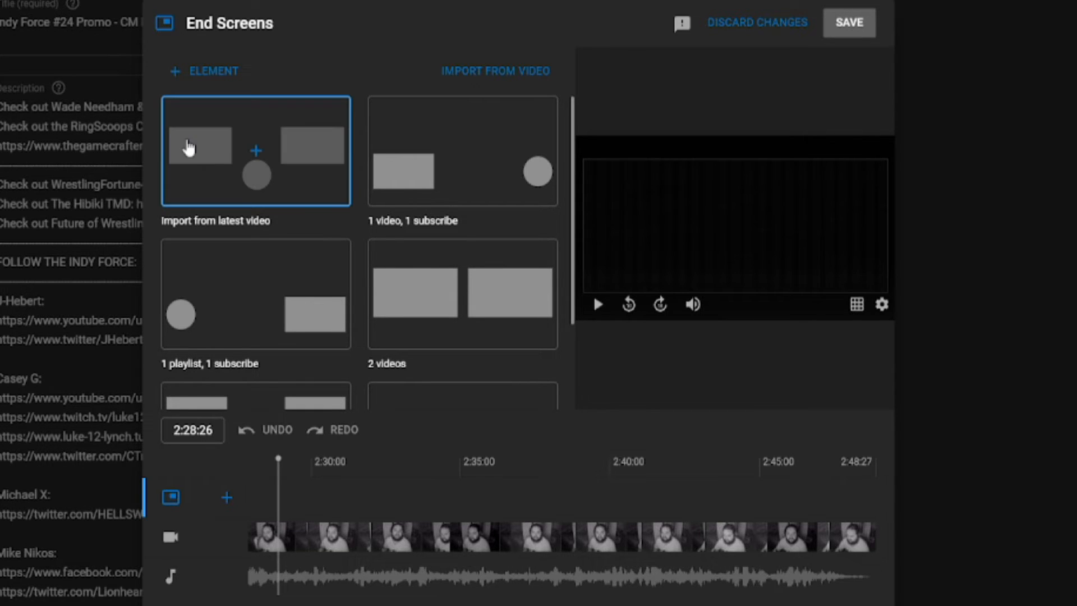
left_click(256, 151)
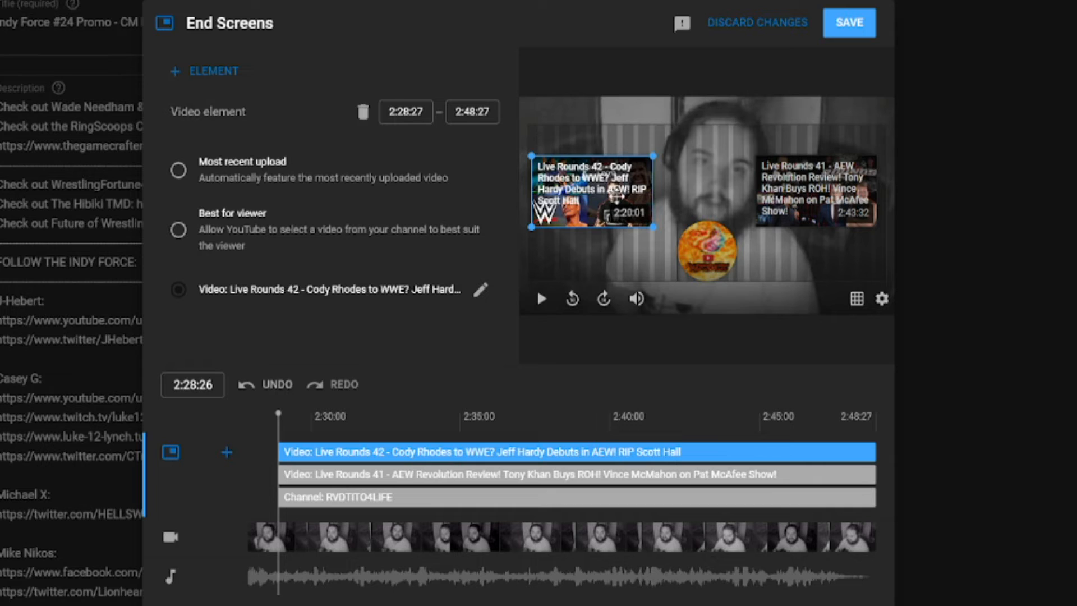
left_click(815, 191)
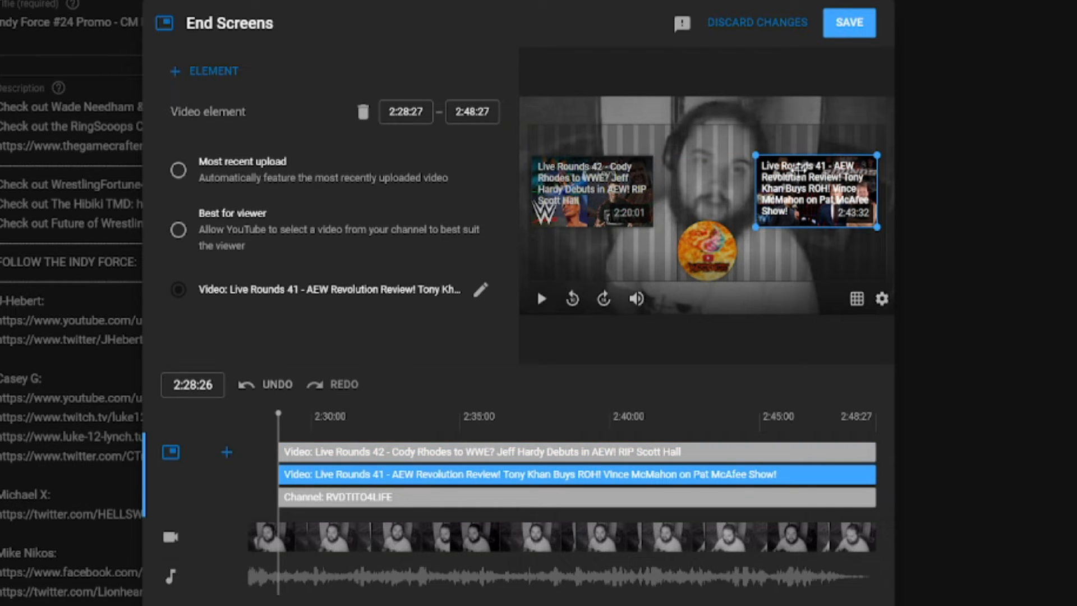
mouse_move(481, 301)
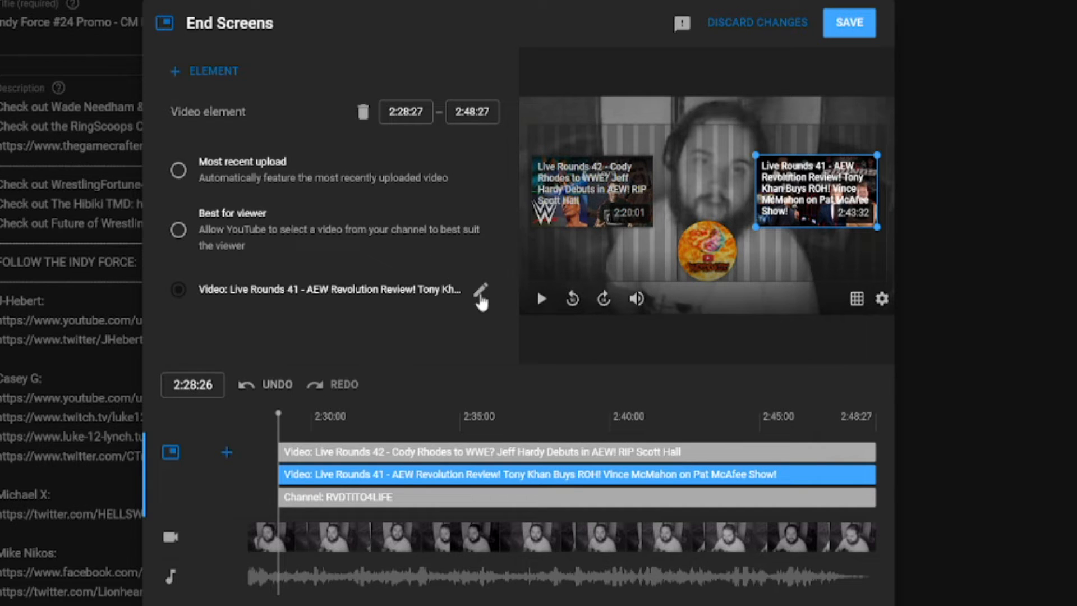
left_click(480, 289)
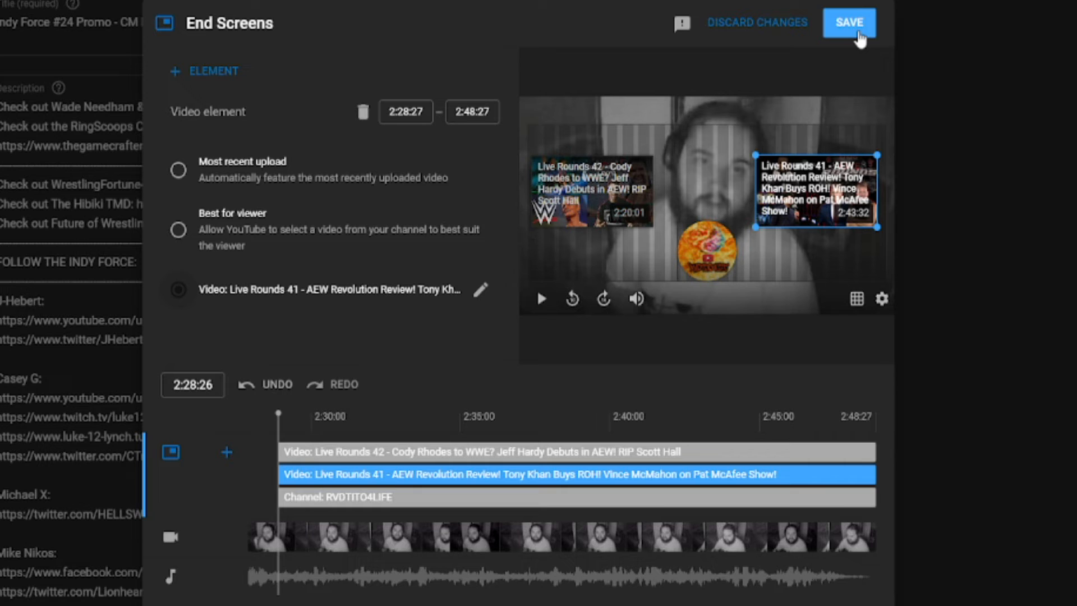
mouse_move(852, 38)
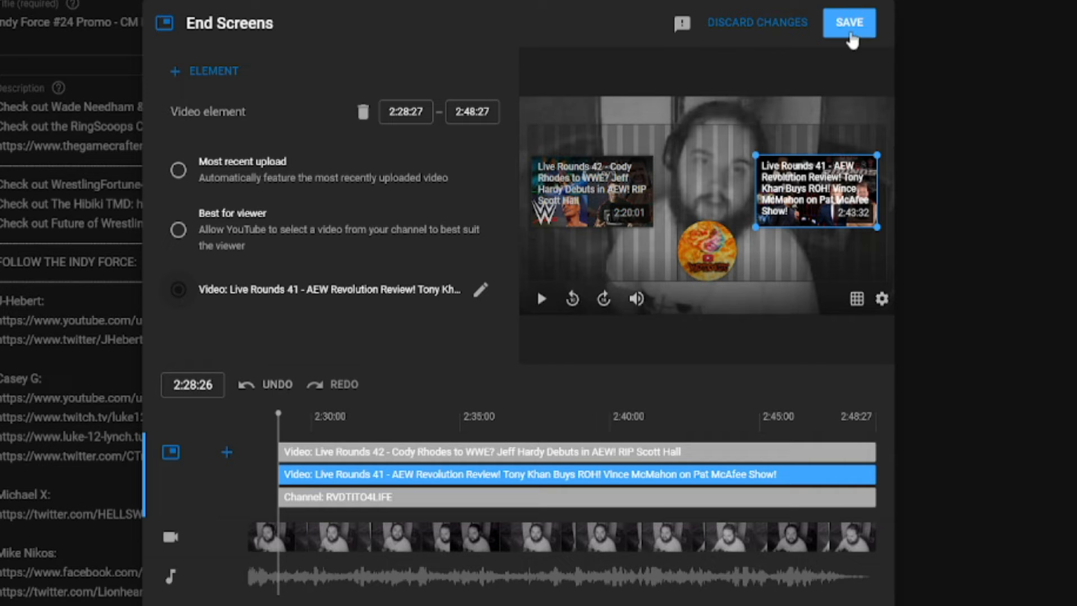
Save the promo end screen and return to Indy Force #24 Promo details
left_click(850, 22)
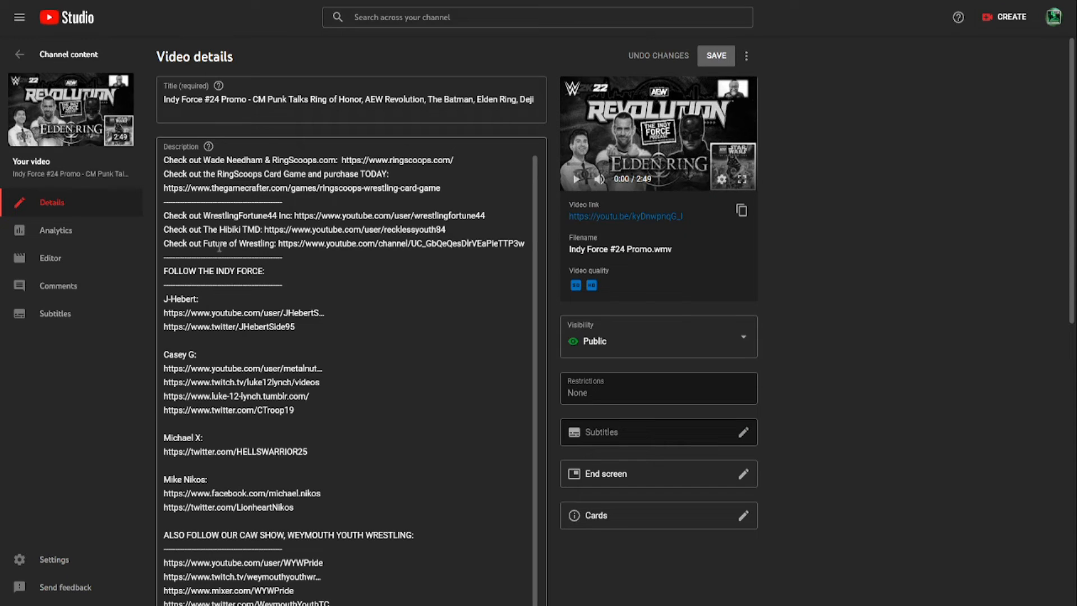
left_click(19, 55)
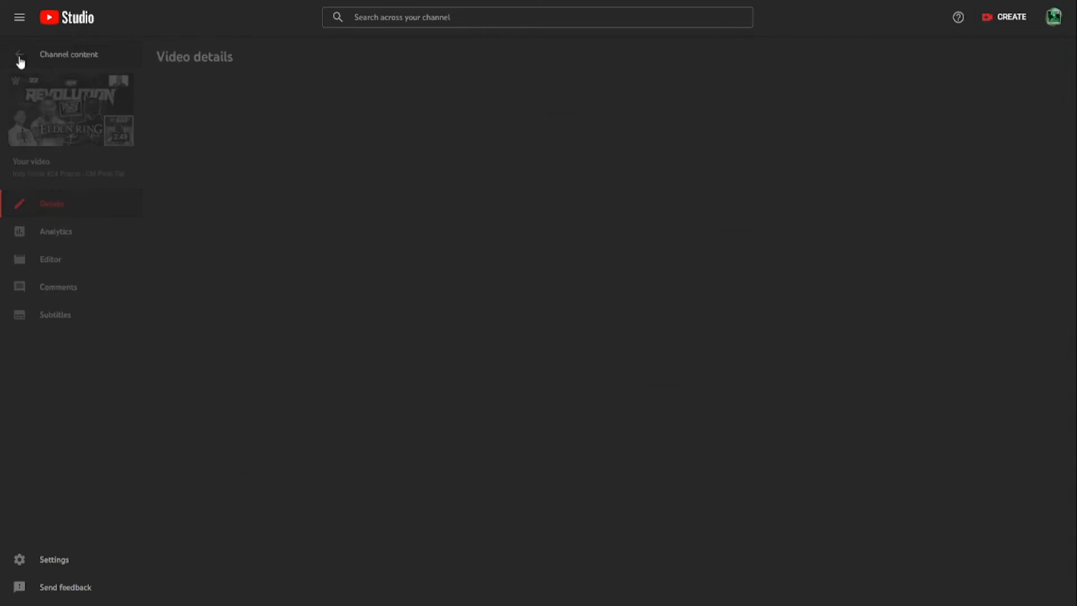
left_click(19, 56)
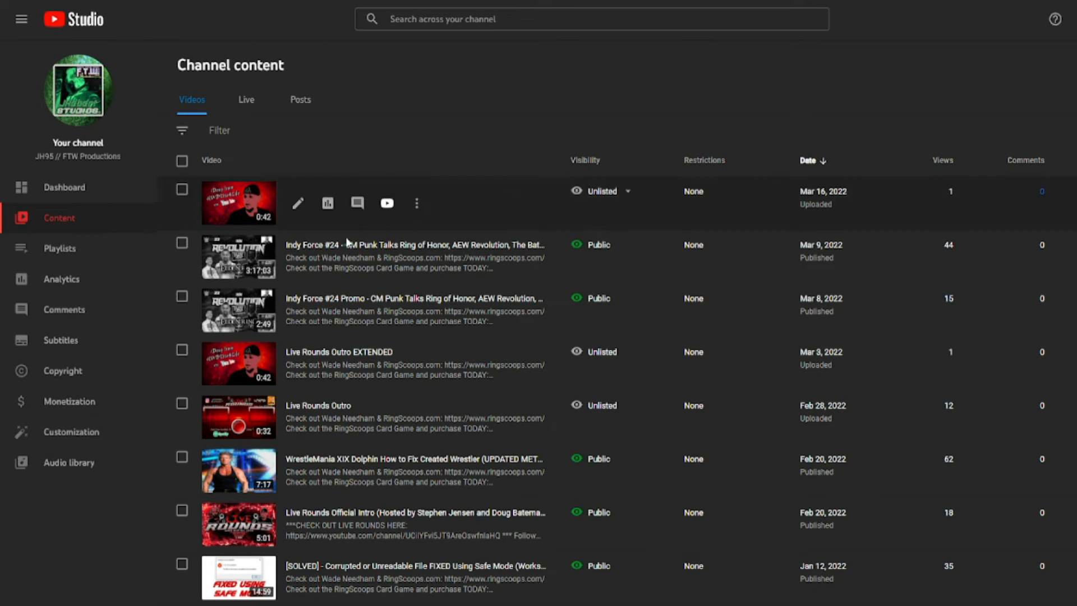
mouse_move(297, 310)
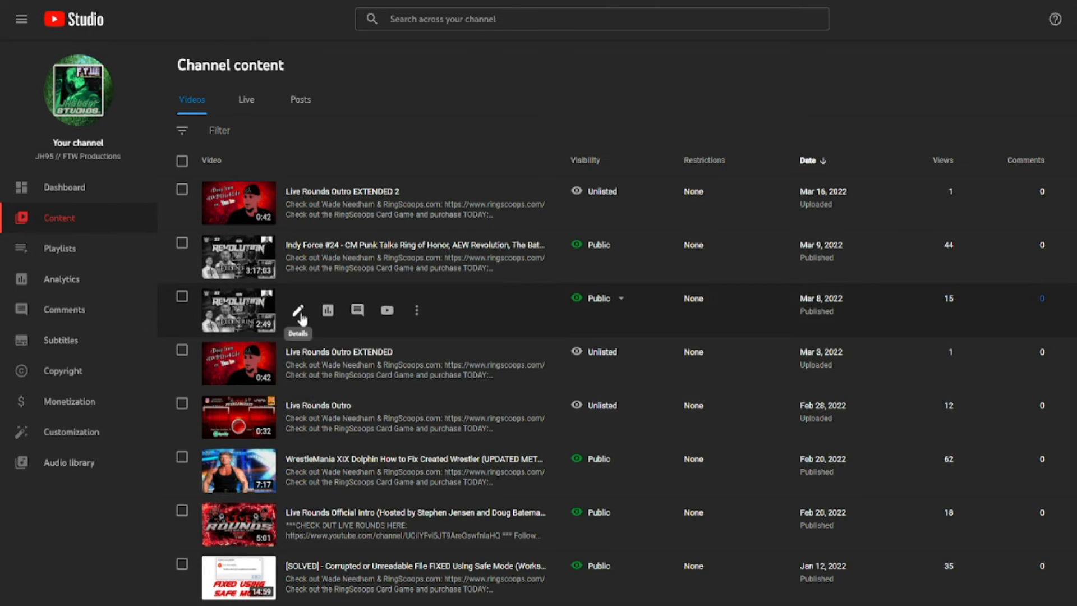
left_click(297, 310)
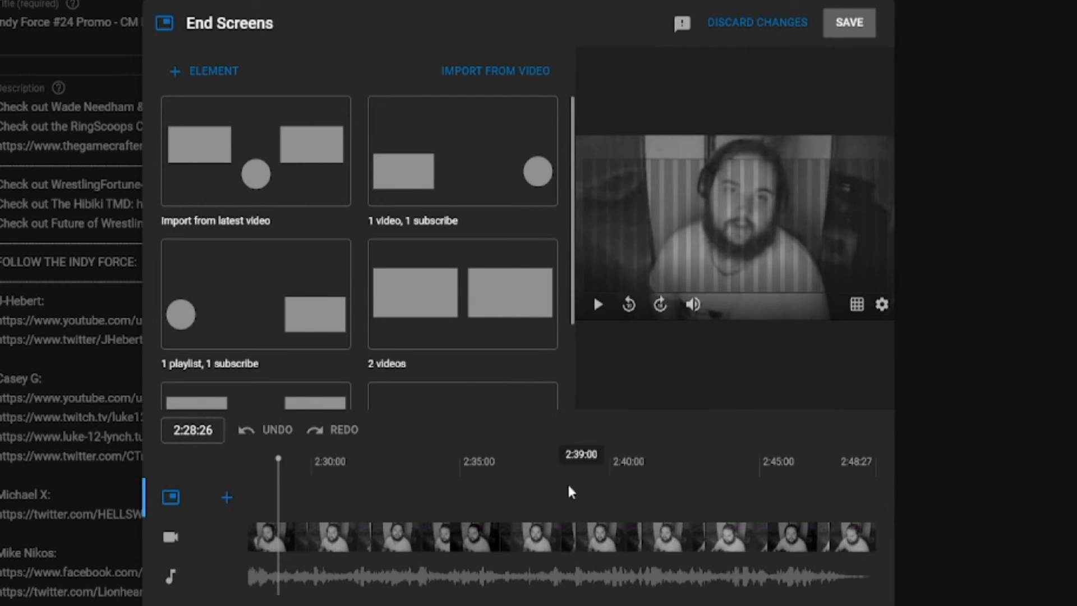
mouse_move(471, 71)
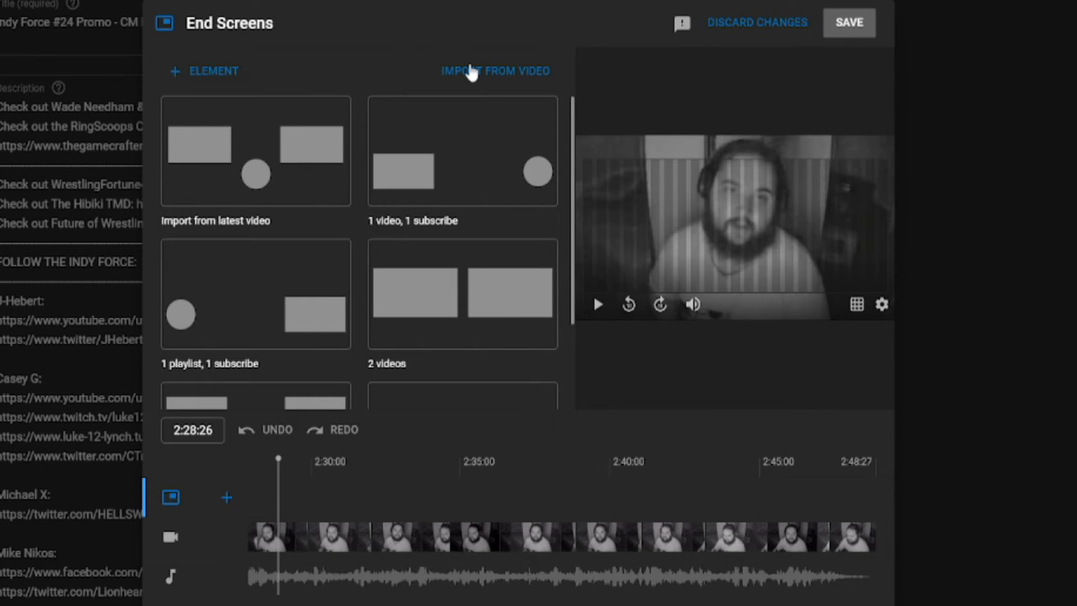
Import the end screen from 'Indy Force #24 - CM Punk Talks Ring of...' into the promo
left_click(495, 70)
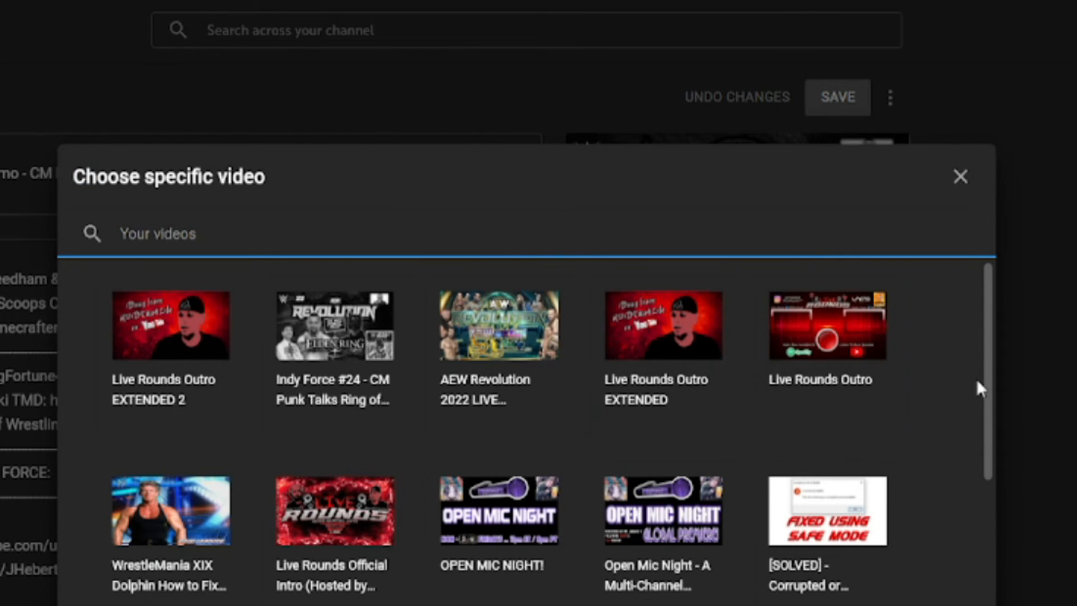
left_click(335, 325)
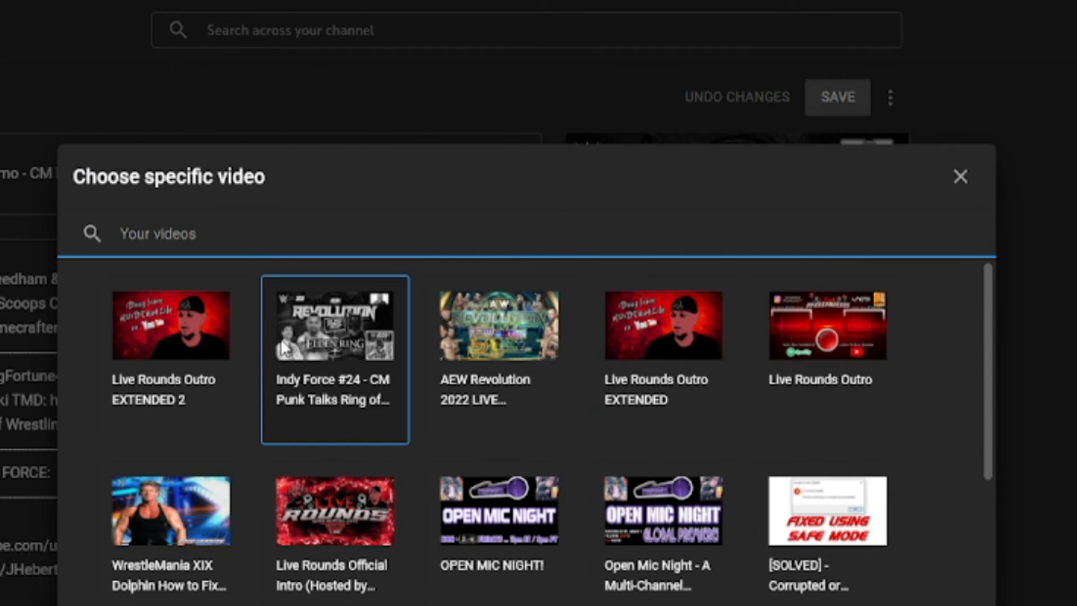
mouse_move(376, 375)
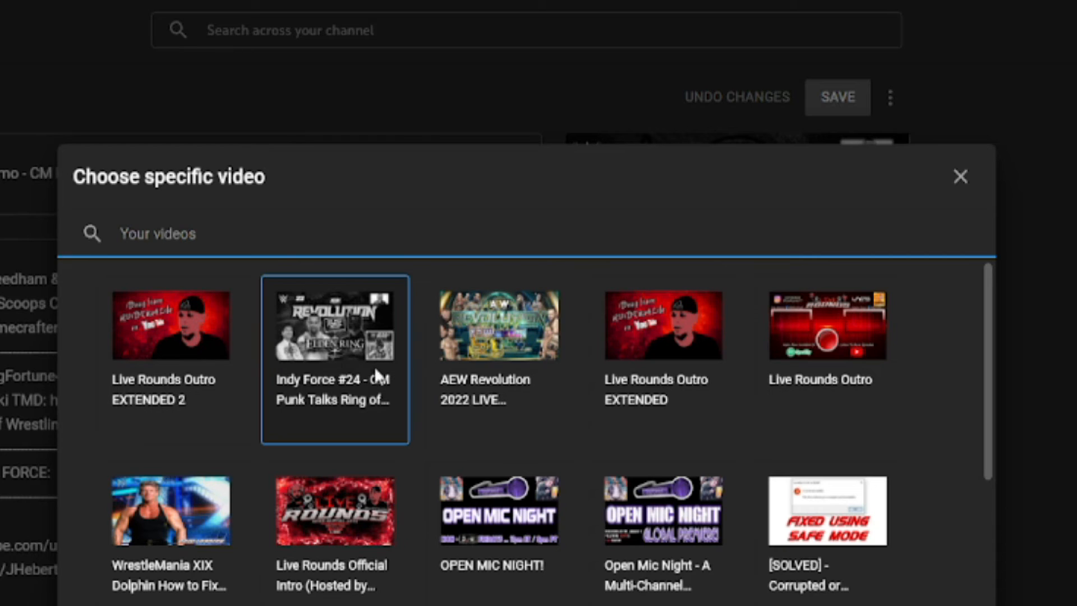
mouse_move(332, 359)
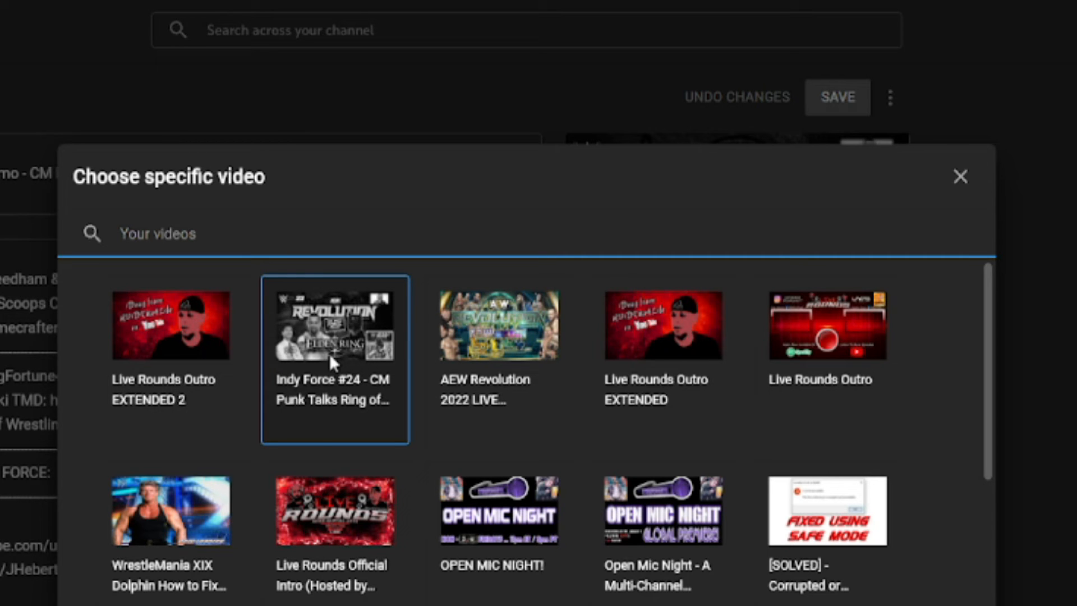
left_click(335, 325)
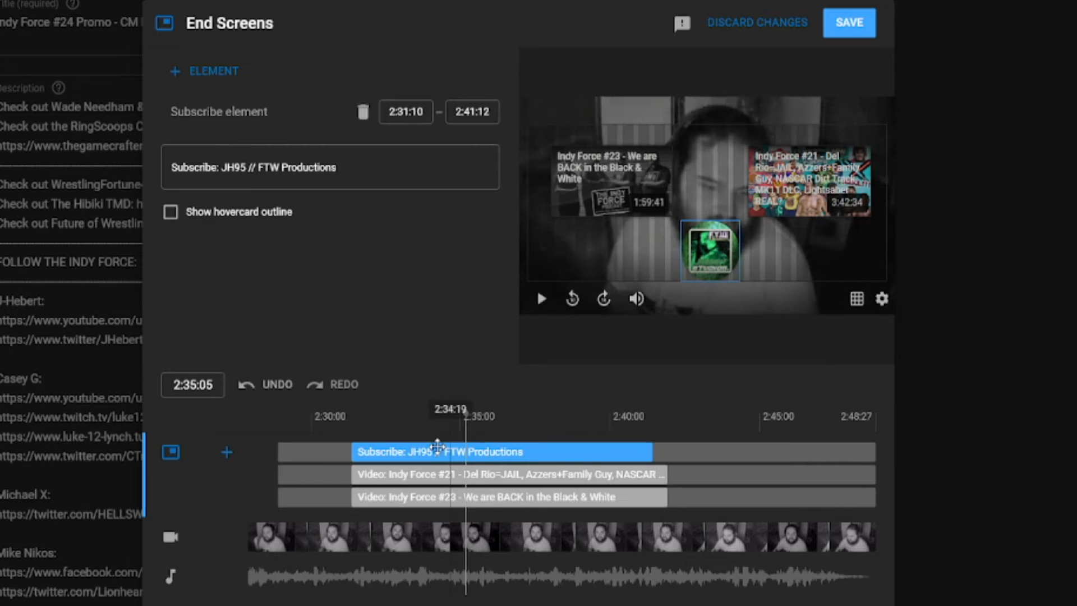
mouse_move(370, 431)
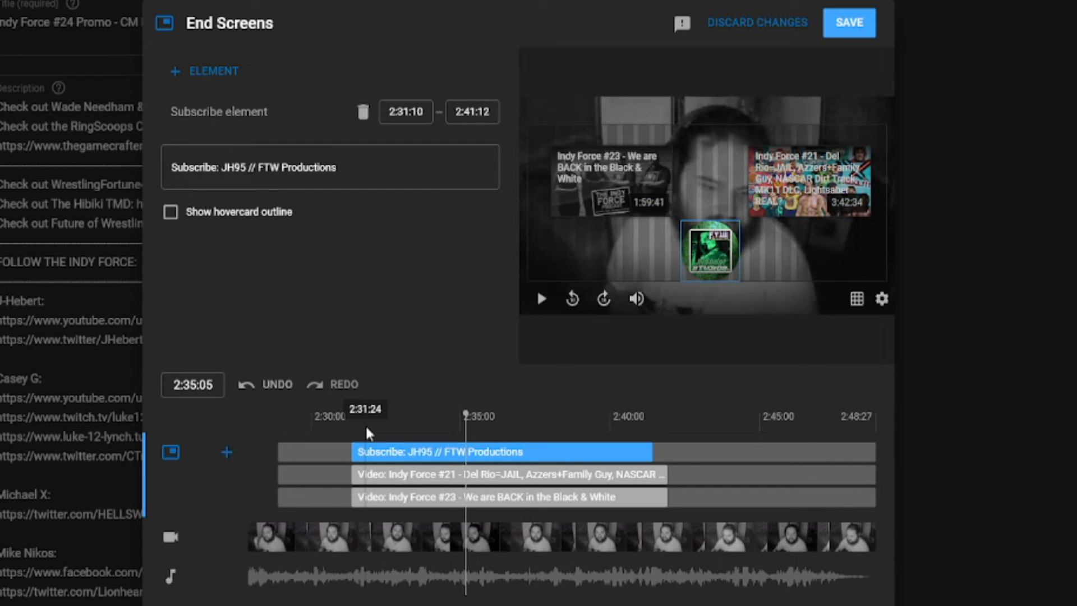
mouse_move(517, 385)
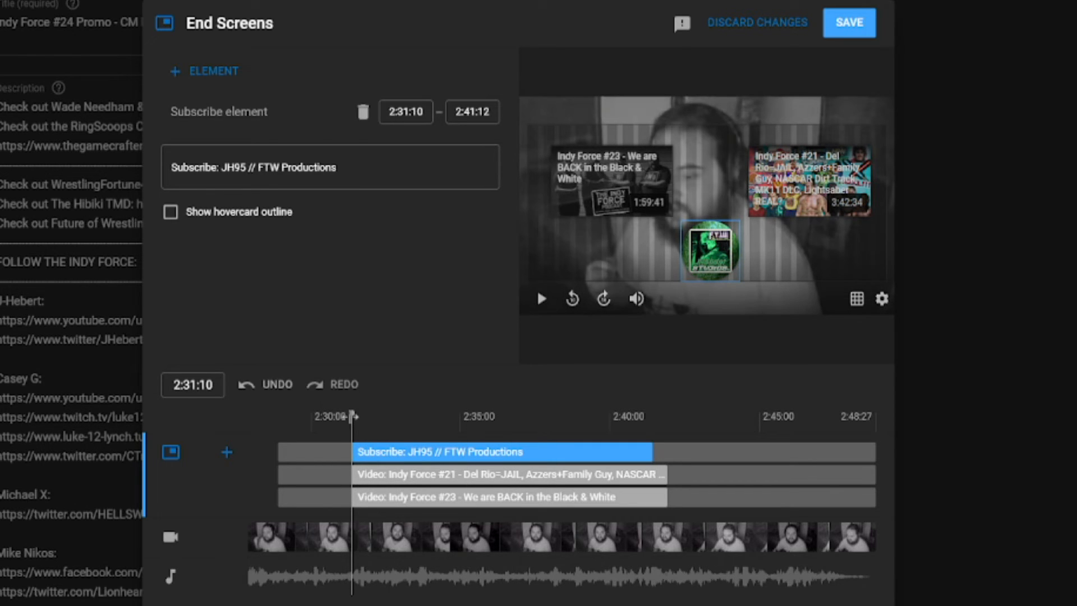
mouse_move(892, 19)
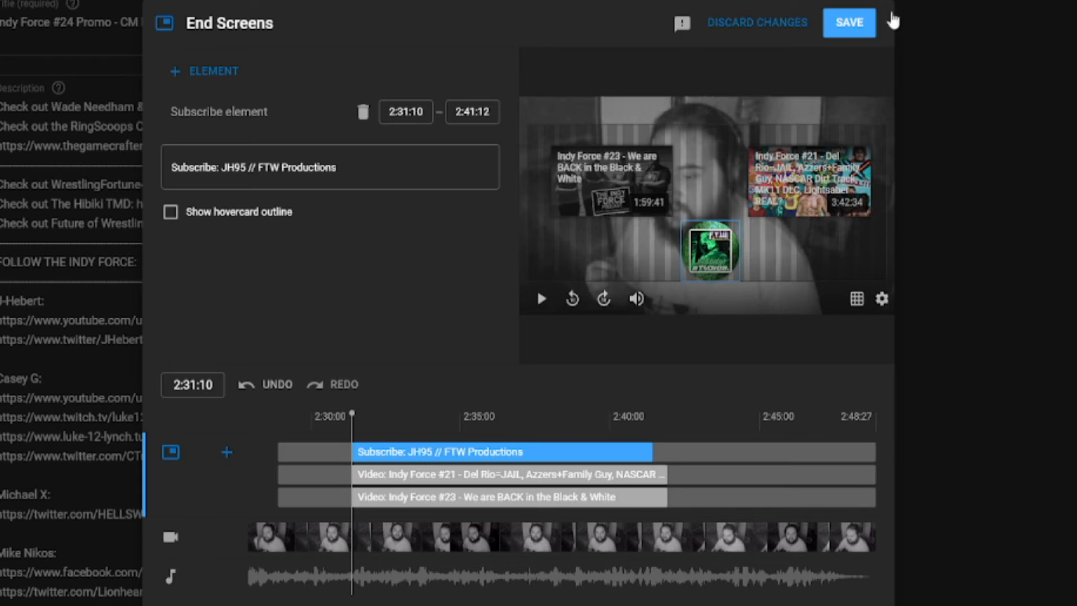
mouse_move(828, 29)
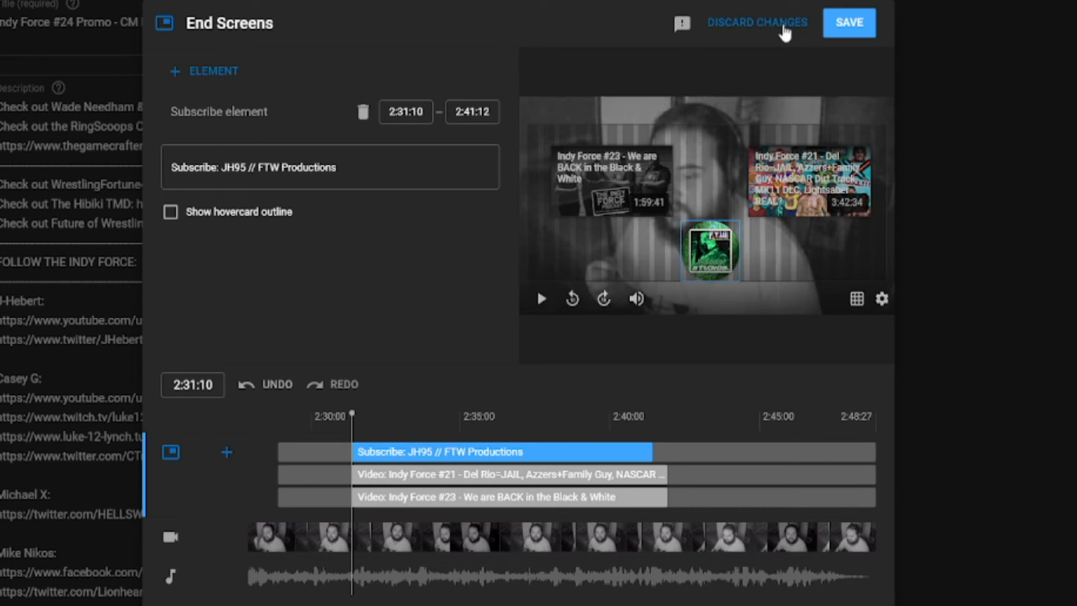
mouse_move(615, 178)
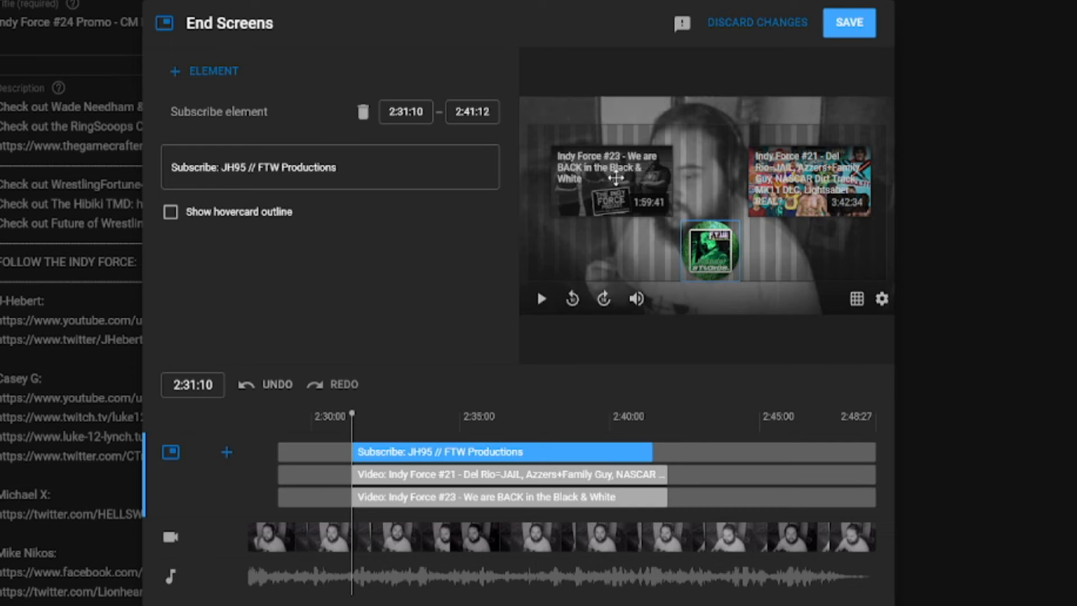